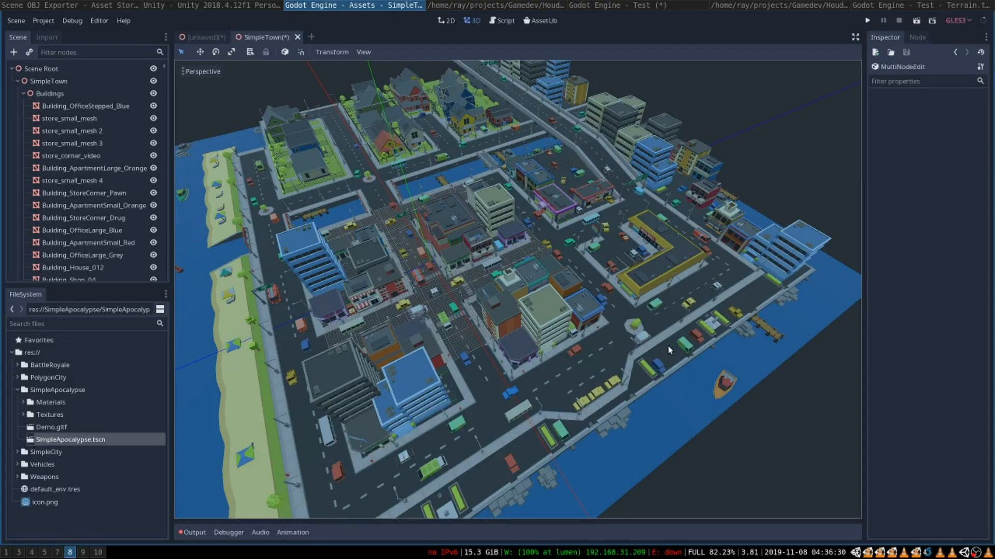
pyautogui.moveTo(525, 292)
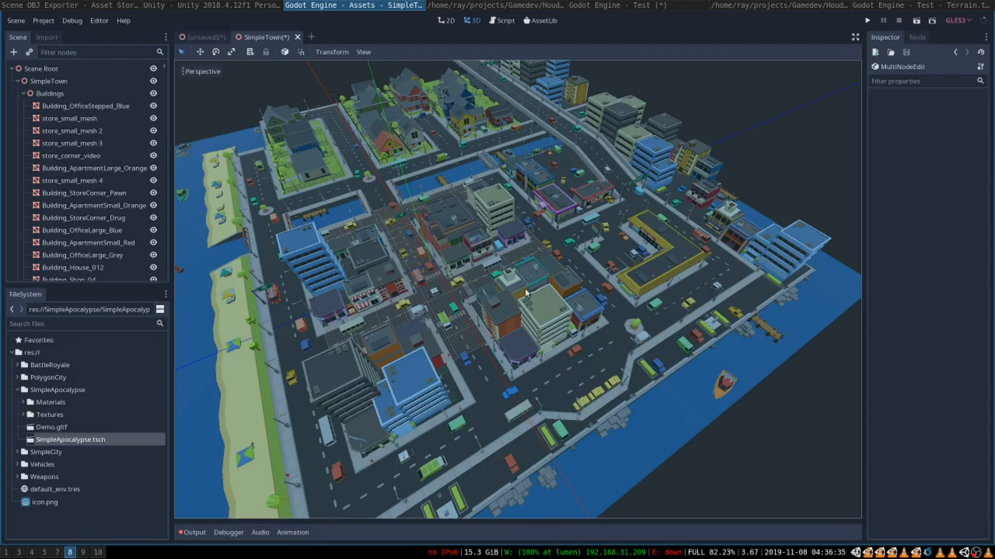
pyautogui.moveTo(466, 282)
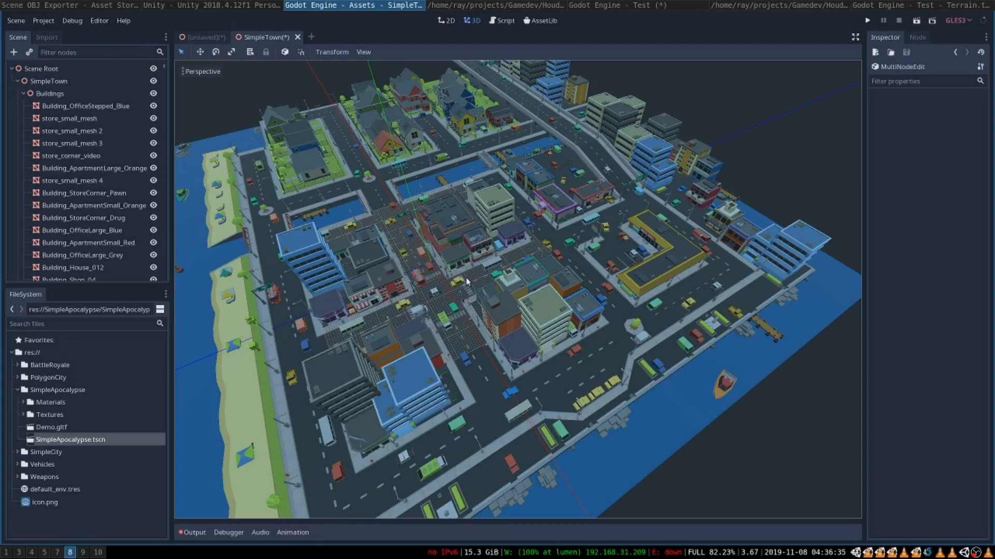
pyautogui.moveTo(353, 218)
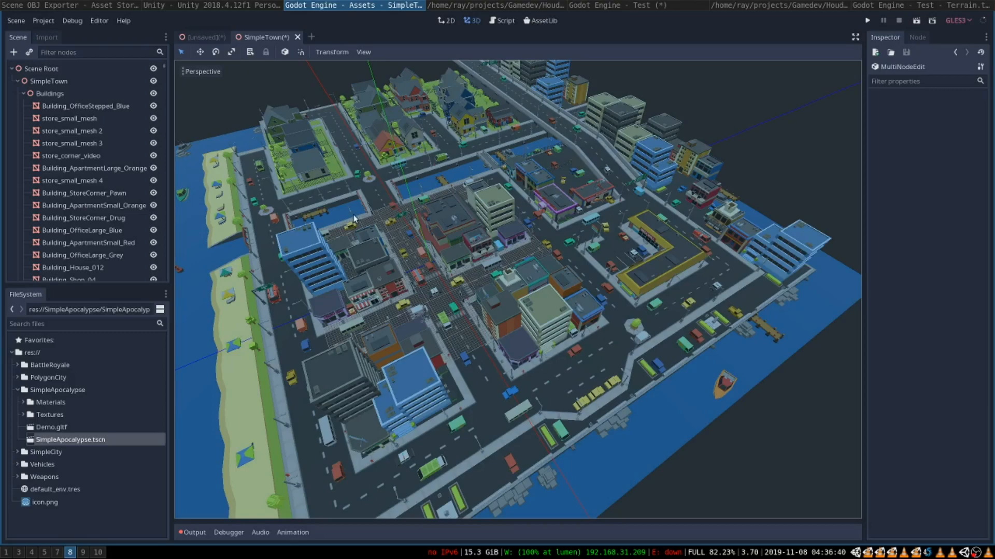
pyautogui.moveTo(553, 190)
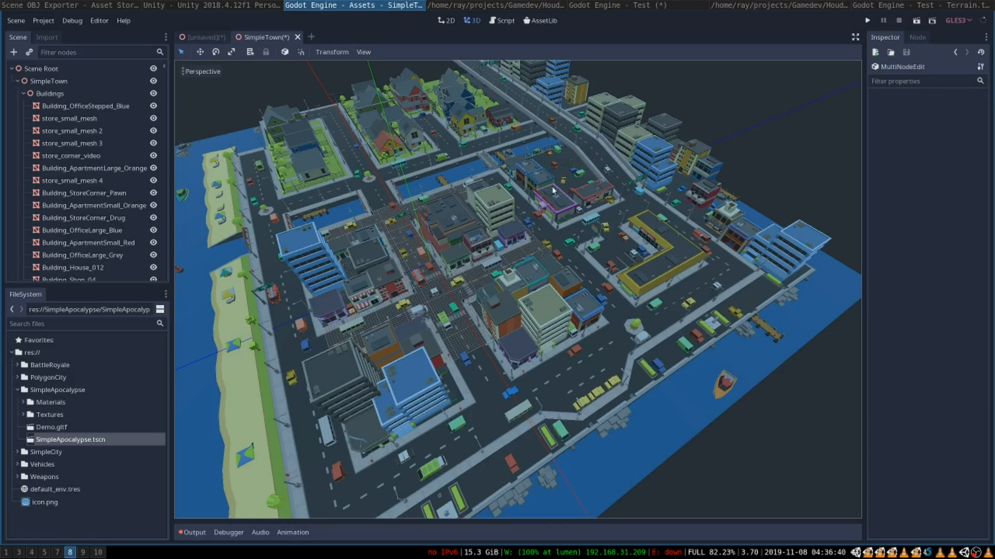
pyautogui.moveTo(243, 99)
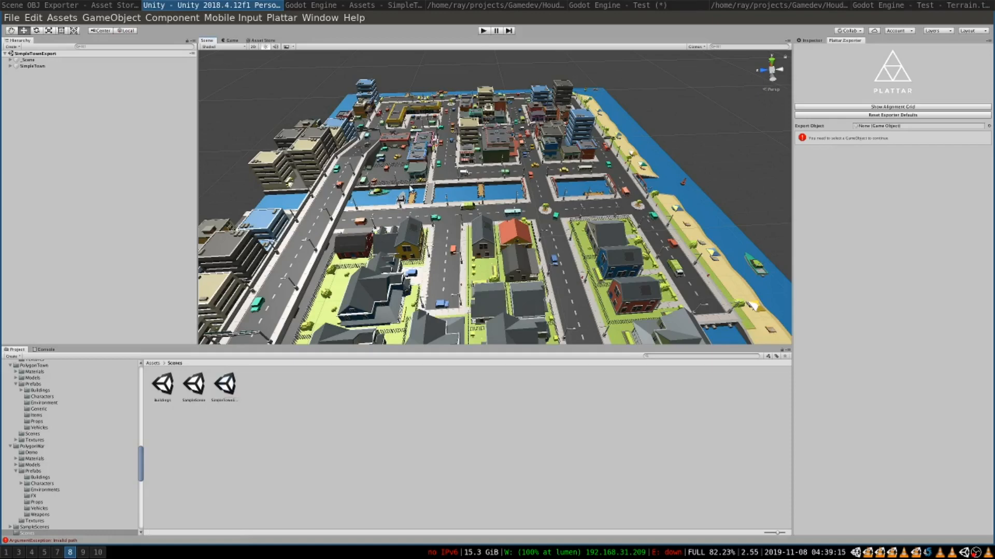
pyautogui.moveTo(495, 159)
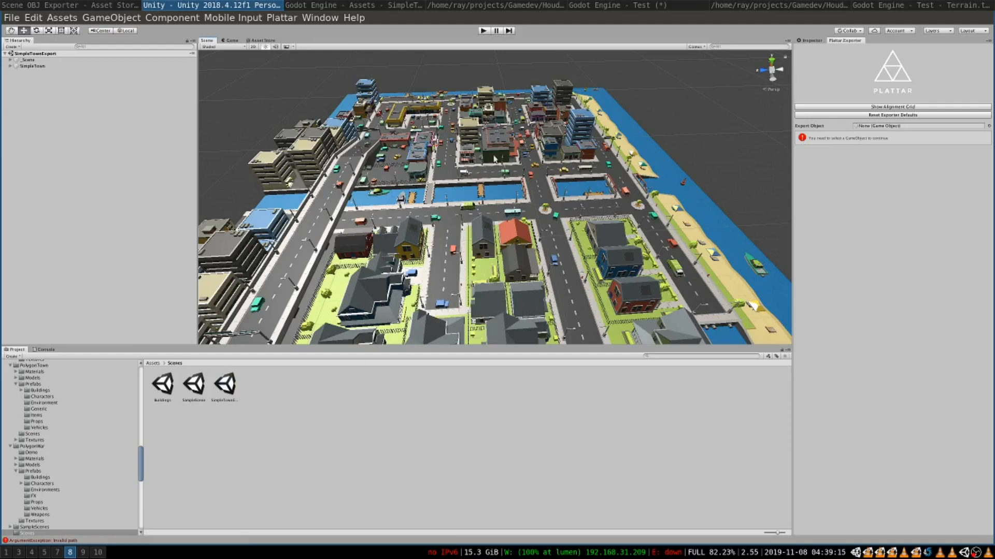
pyautogui.moveTo(463, 229)
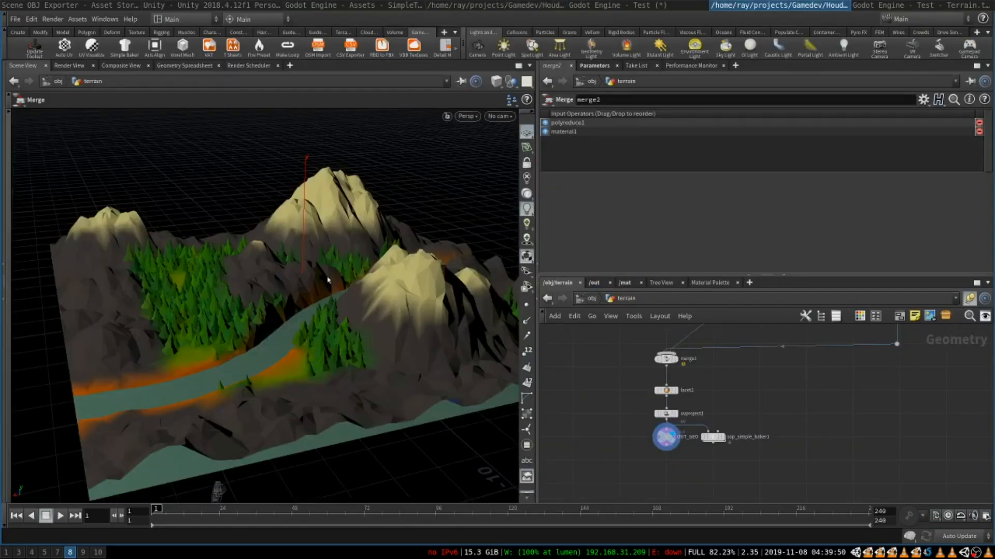
pyautogui.moveTo(305, 244)
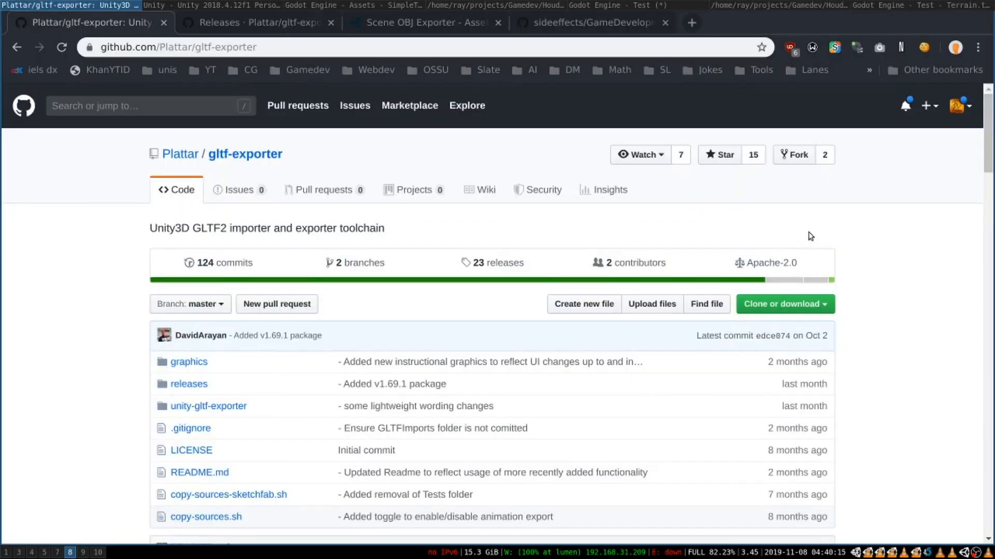
pyautogui.moveTo(515, 237)
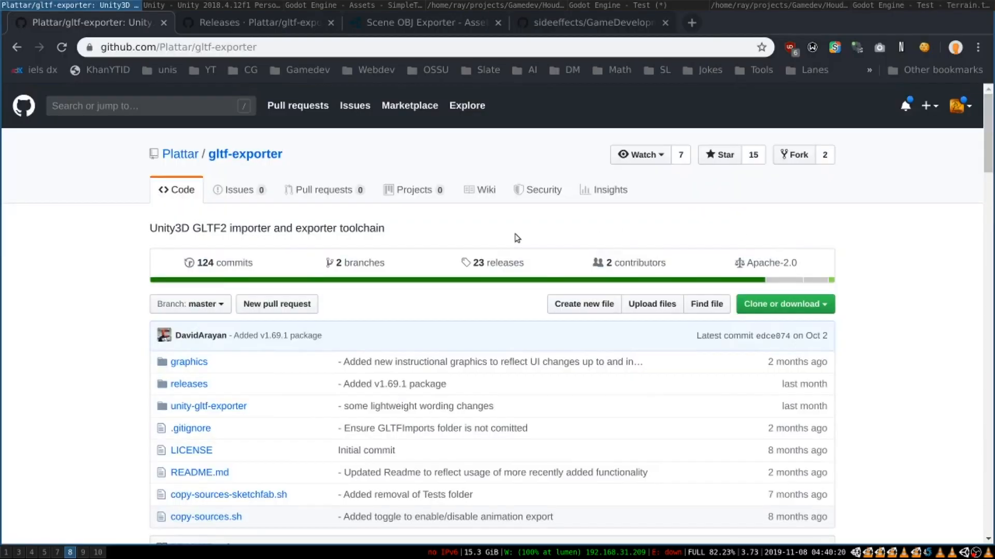
# Step: Glance at the Scene OBJ Exporter tab, then scroll gltf-exporter's README to Exporter Usage
pyautogui.doubleClick(245, 154)
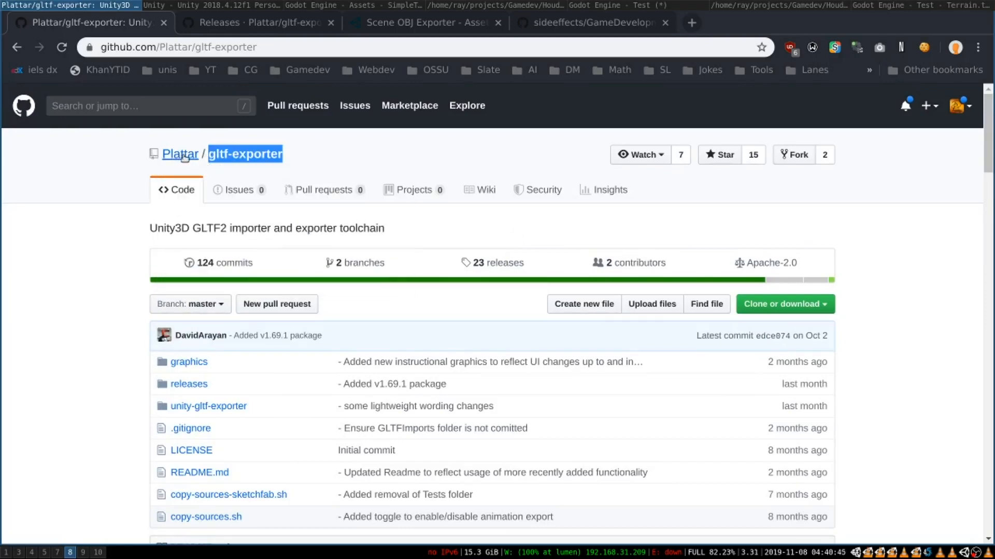
pyautogui.click(424, 22)
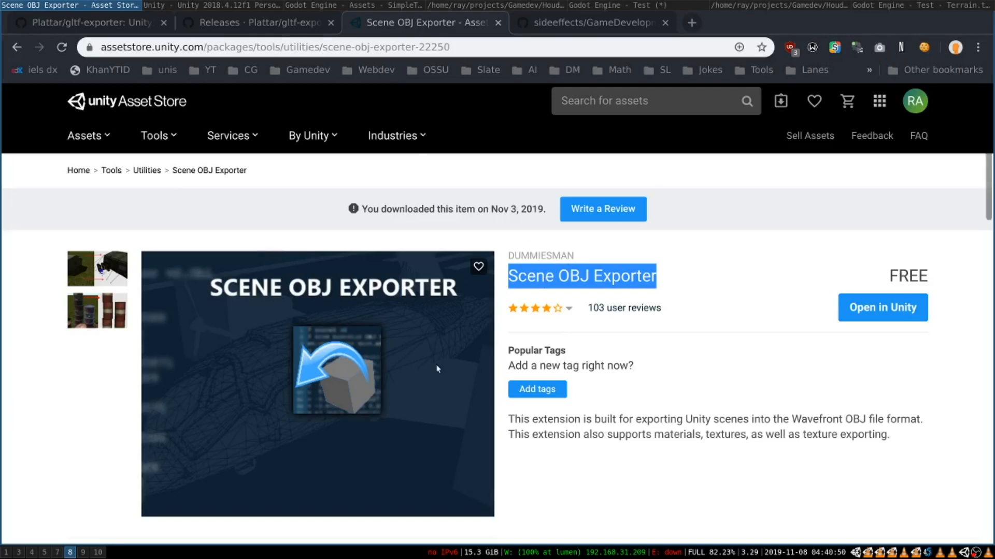
pyautogui.click(86, 22)
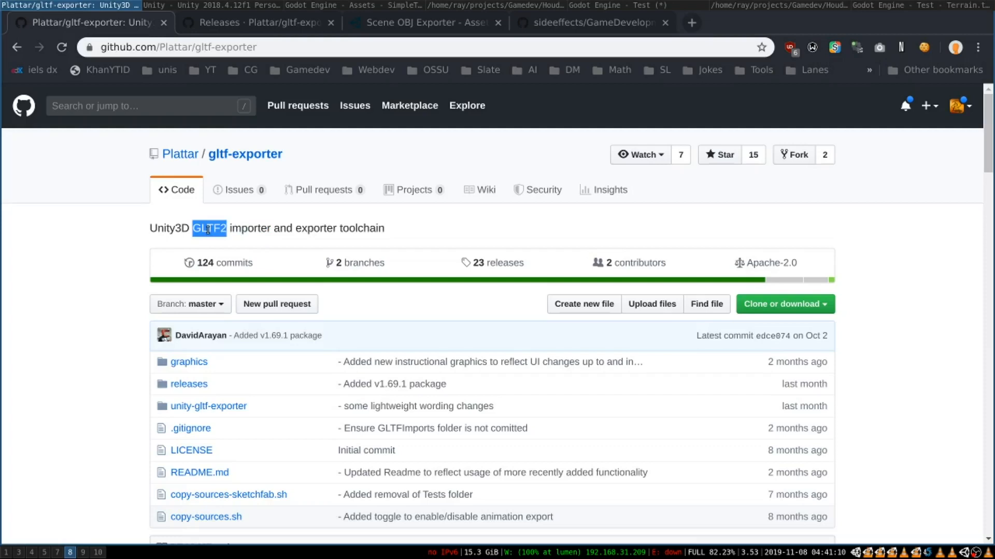
pyautogui.moveTo(207, 228); pyautogui.dragTo(150, 229)
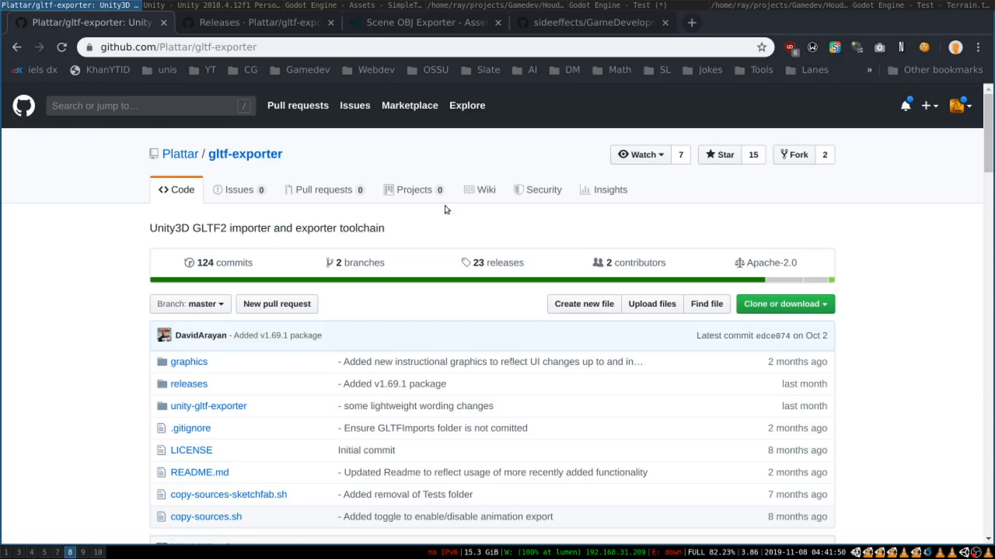
pyautogui.scroll(-3)
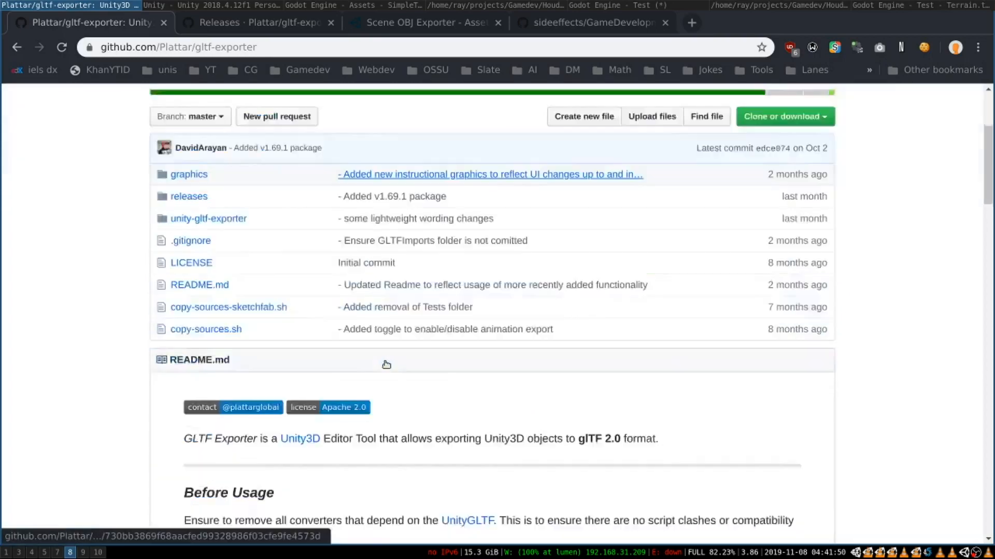
pyautogui.scroll(-3)
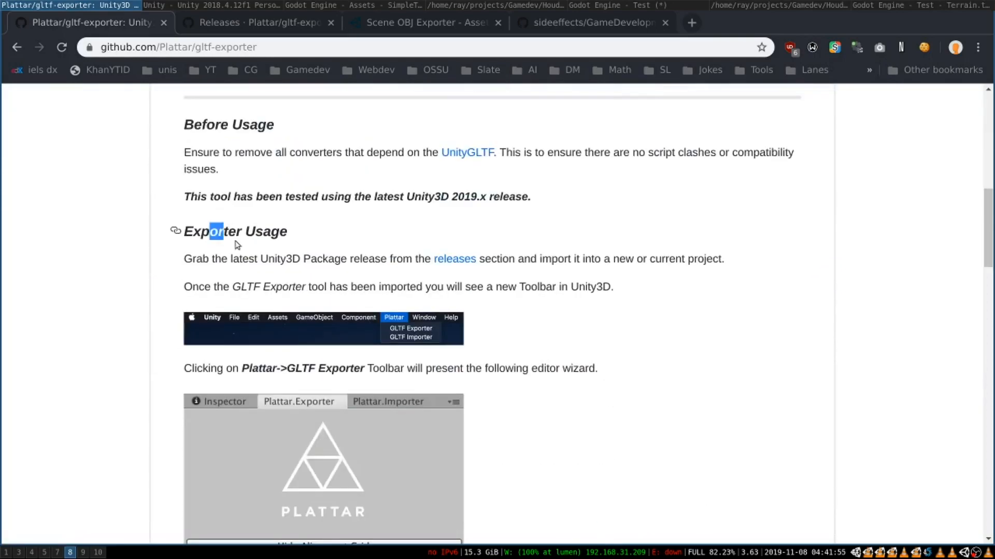
pyautogui.click(454, 259)
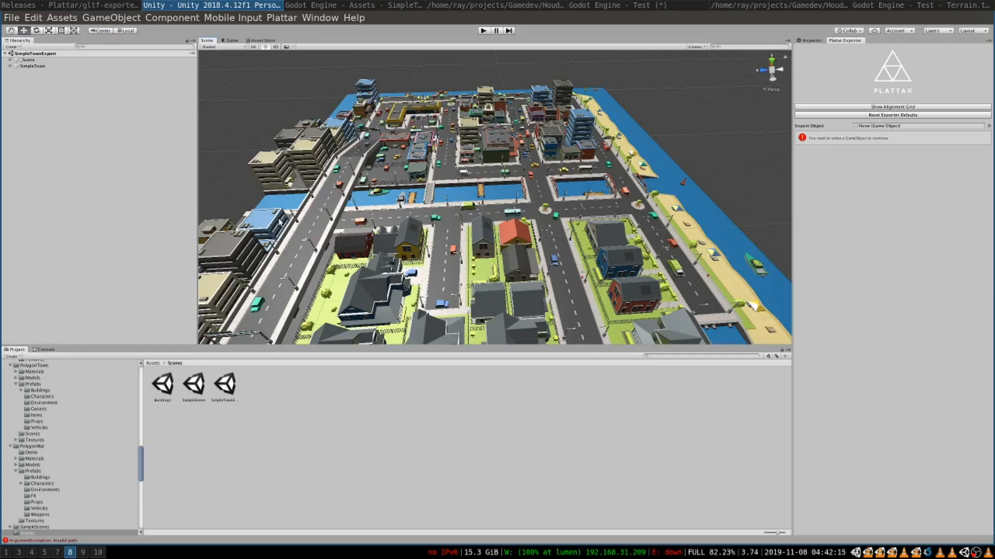
pyautogui.moveTo(269, 31)
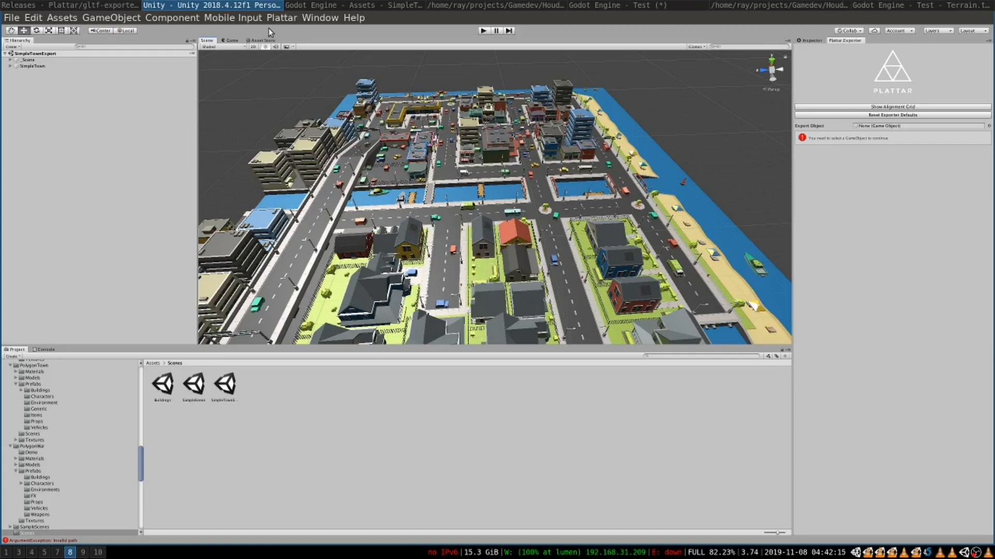
# Step: Export SimpleTown with the Plattar GLTF Exporter as SimpleTown.zip in the SimpleCity assets
pyautogui.click(280, 17)
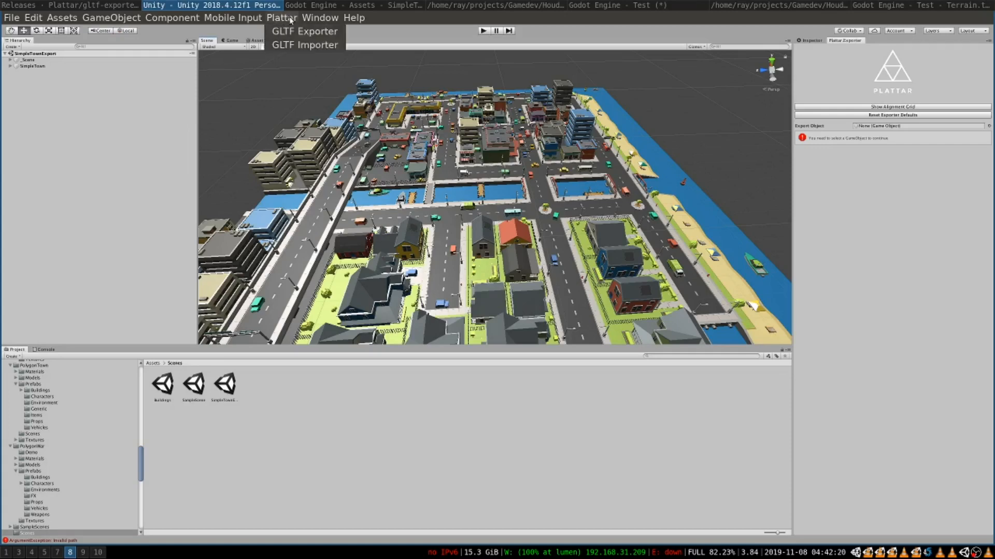
pyautogui.moveTo(305, 31)
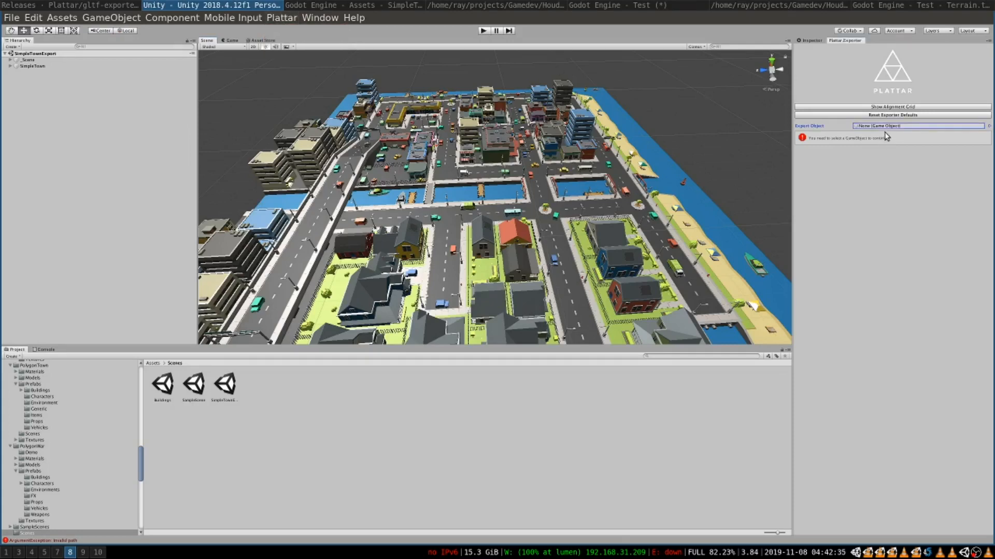
pyautogui.moveTo(899, 156)
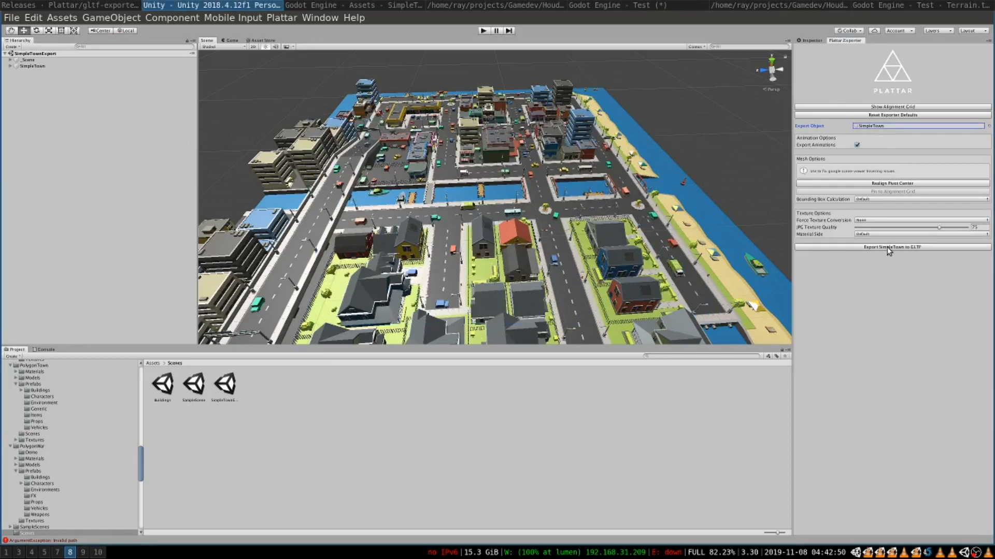
pyautogui.click(891, 247)
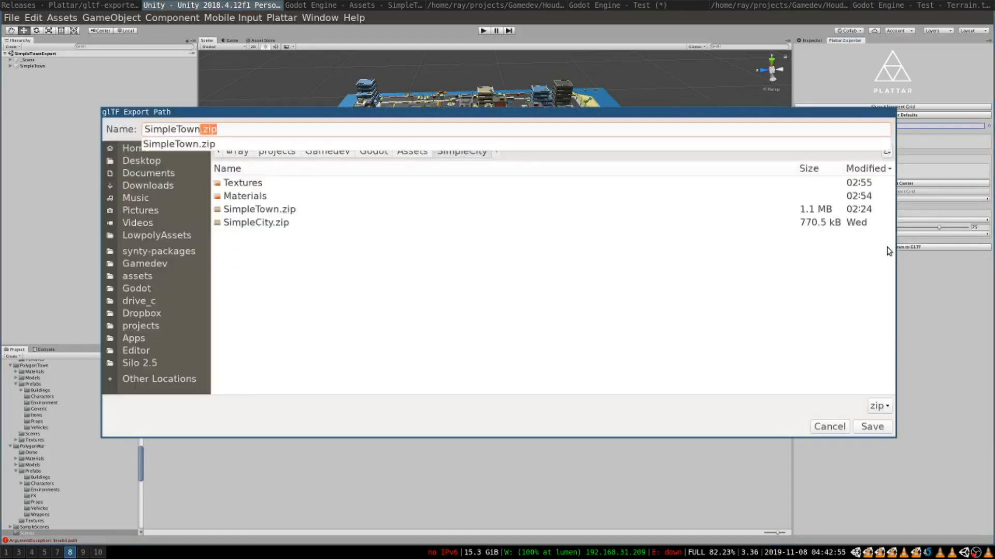
pyautogui.click(247, 130)
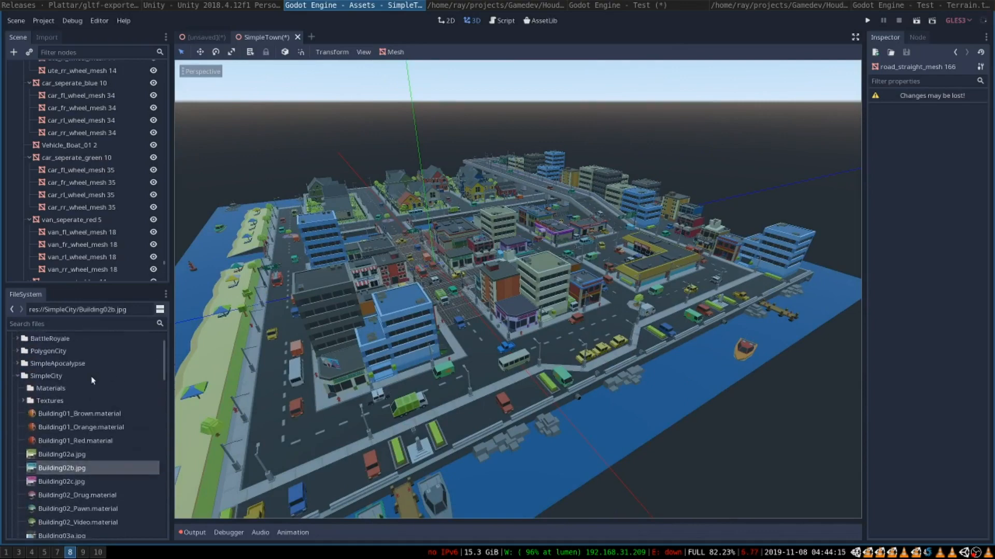
# Step: Peek at SimpleCity's Textures and Building01_Brown material, then open res://PolygonCity/PolygonCity.gltf
pyautogui.click(50, 400)
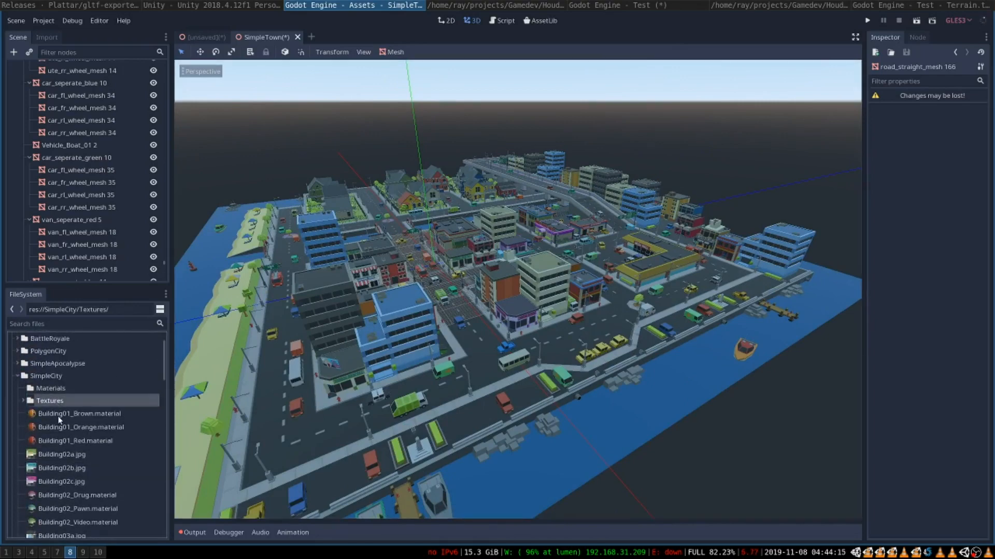
pyautogui.click(79, 414)
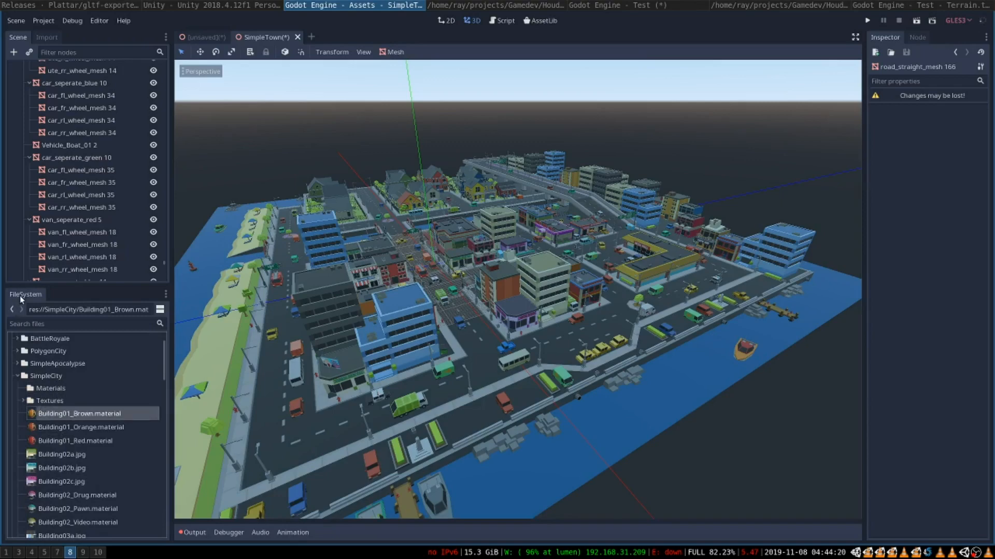
pyautogui.moveTo(65, 415)
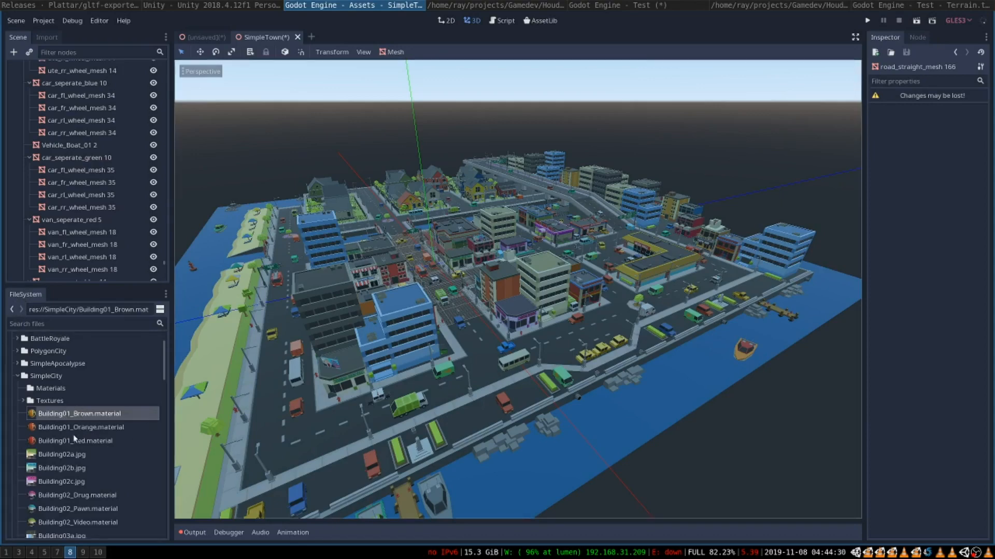
pyautogui.doubleClick(59, 368)
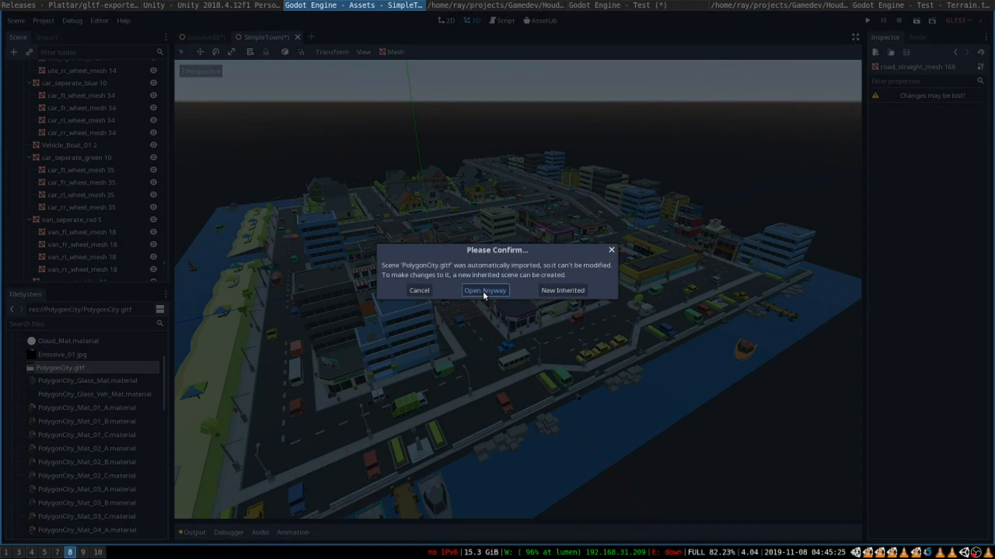
# Step: Choose Open Anyway to open PolygonCity.gltf in a new scene tab
pyautogui.click(485, 290)
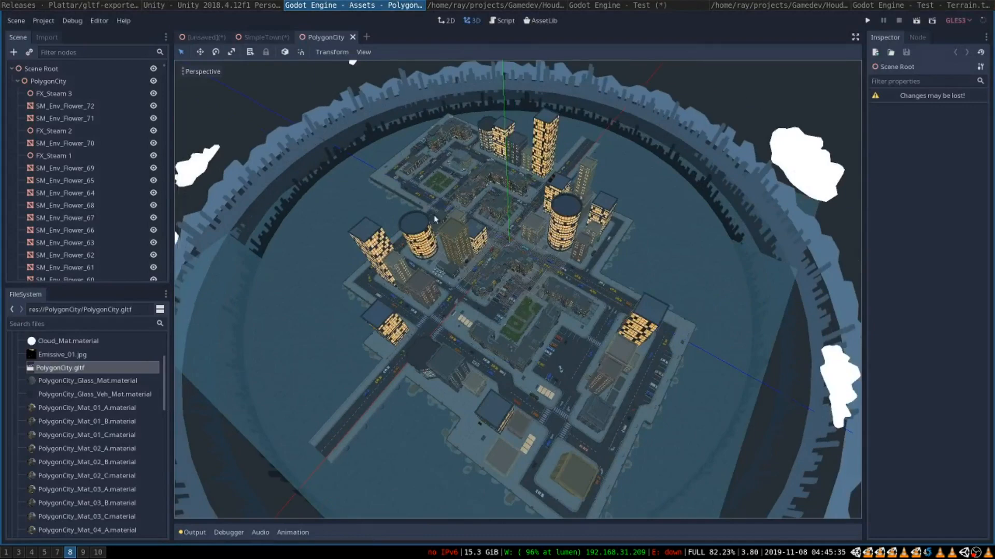
pyautogui.moveTo(399, 362)
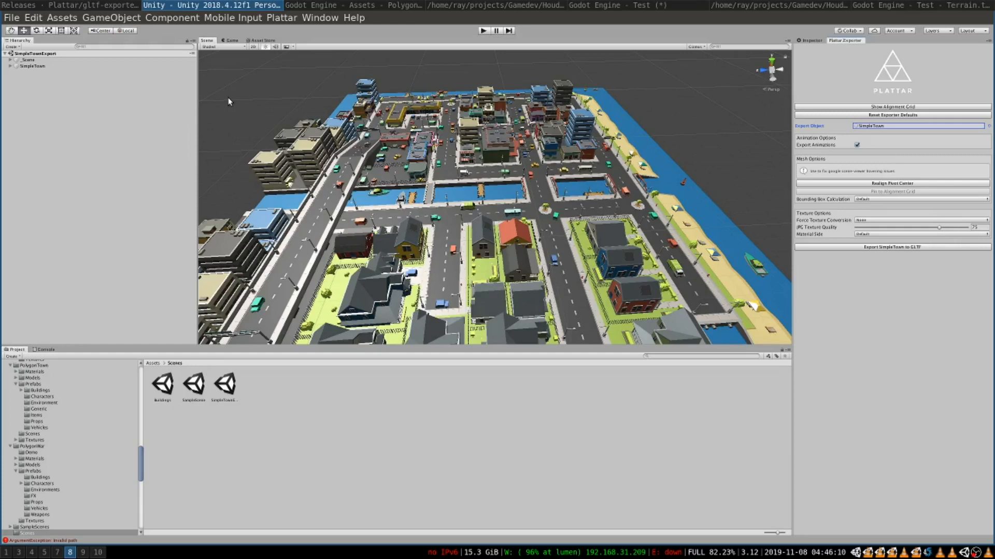
pyautogui.click(261, 40)
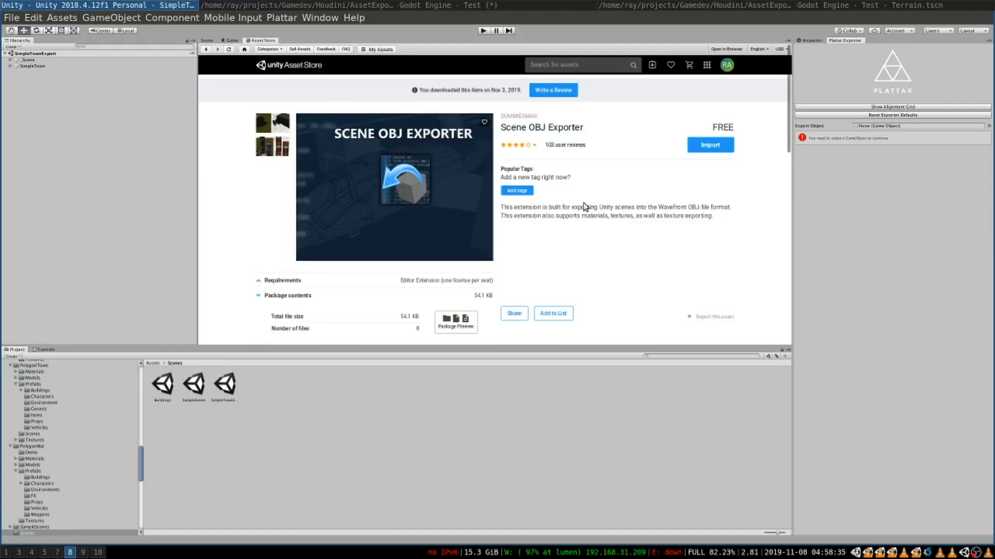
pyautogui.moveTo(624, 192)
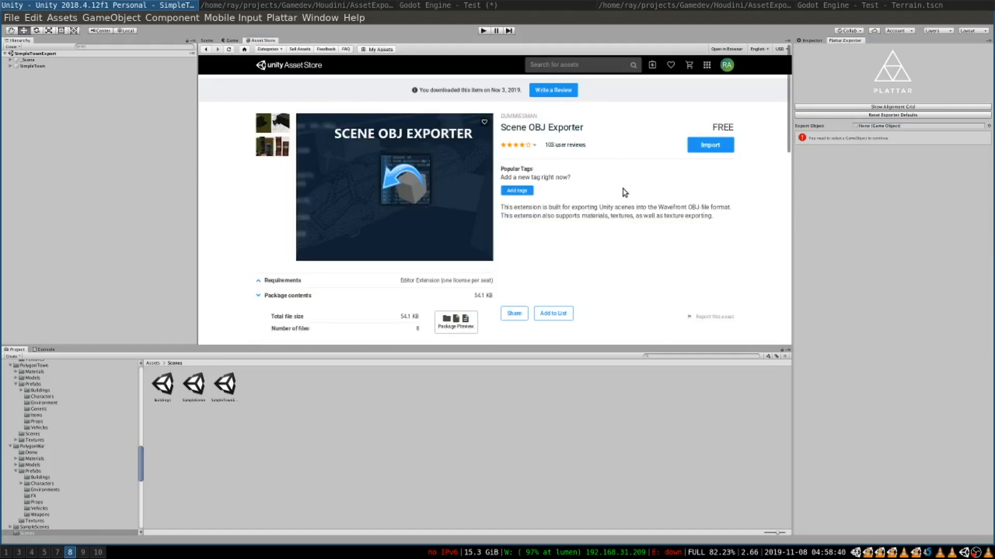
pyautogui.moveTo(605, 146)
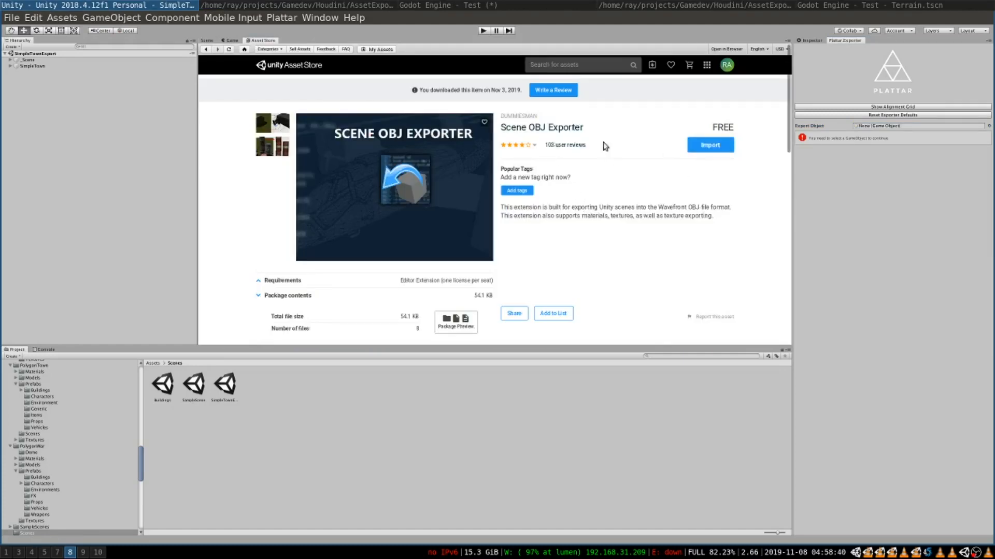
pyautogui.click(11, 17)
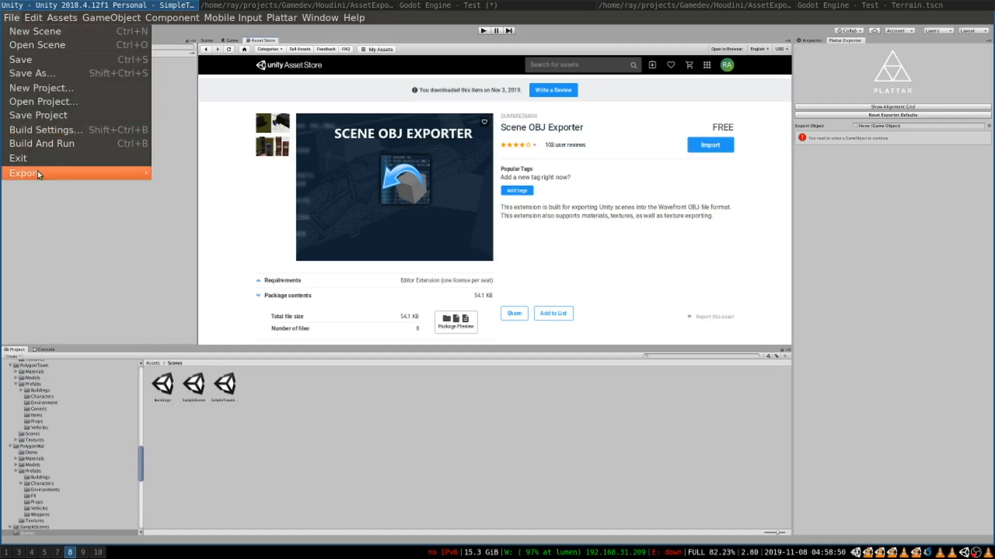
pyautogui.moveTo(25, 172)
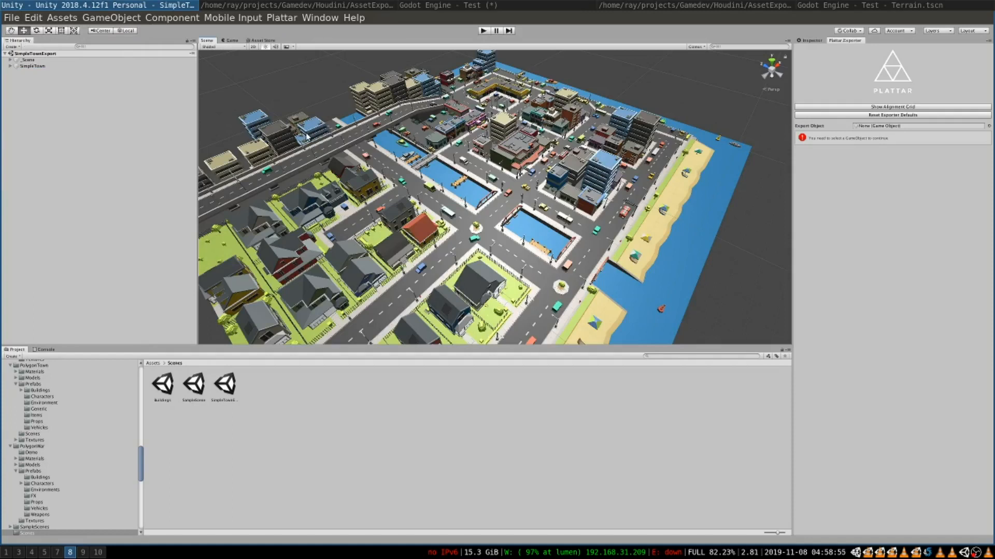
# Step: Export the SimpleTown buildings to Wavefront OBJ, then open Buildings and start its OBJ export
pyautogui.click(11, 17)
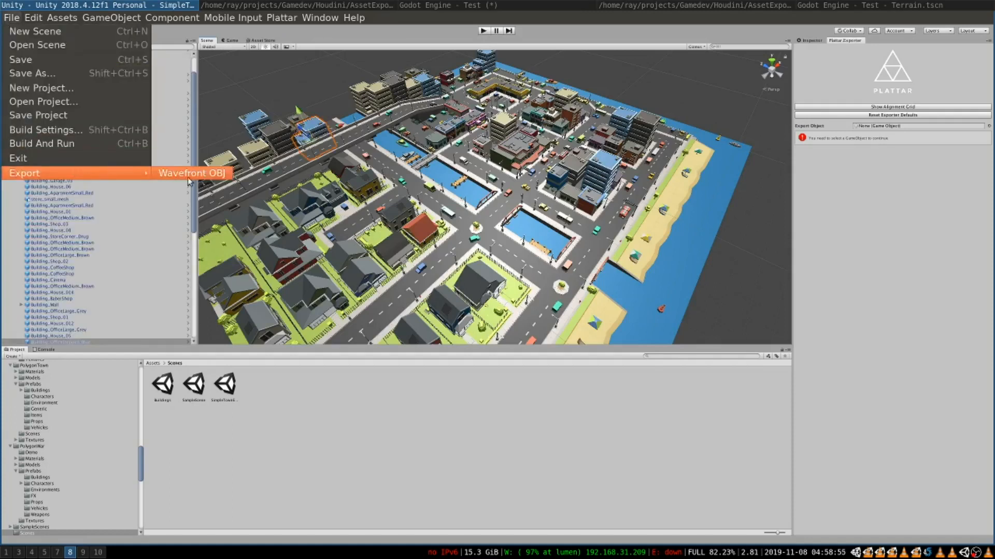
pyautogui.click(192, 172)
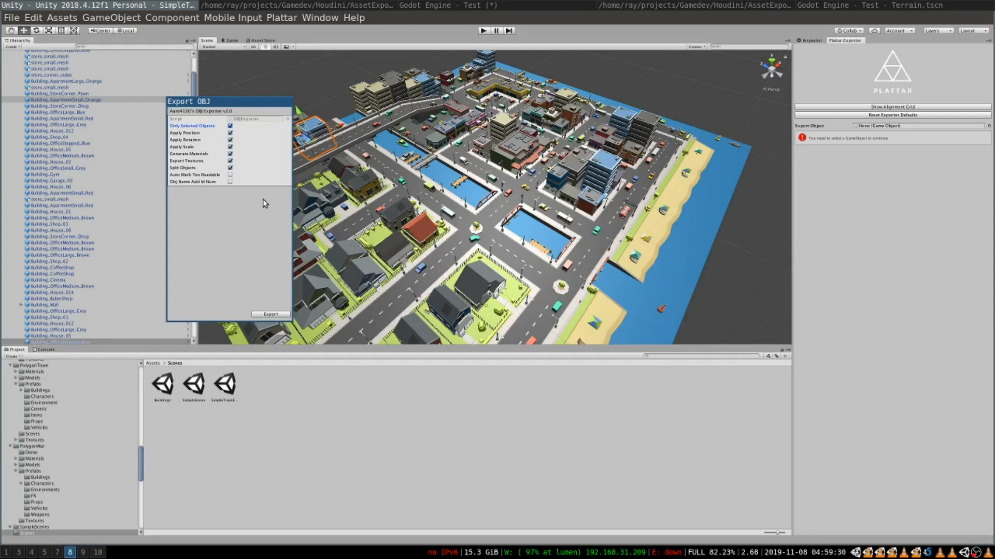
pyautogui.moveTo(406, 102)
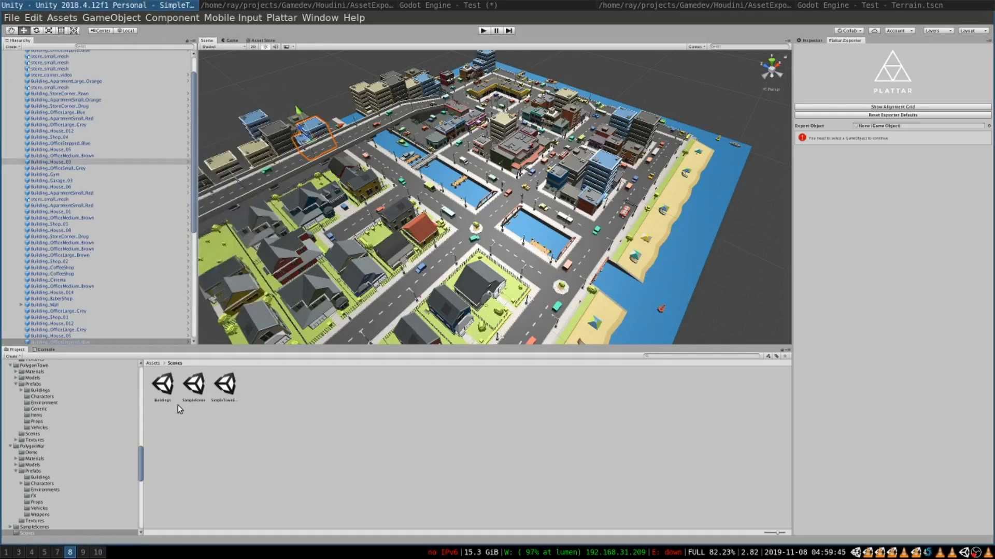
pyautogui.doubleClick(162, 384)
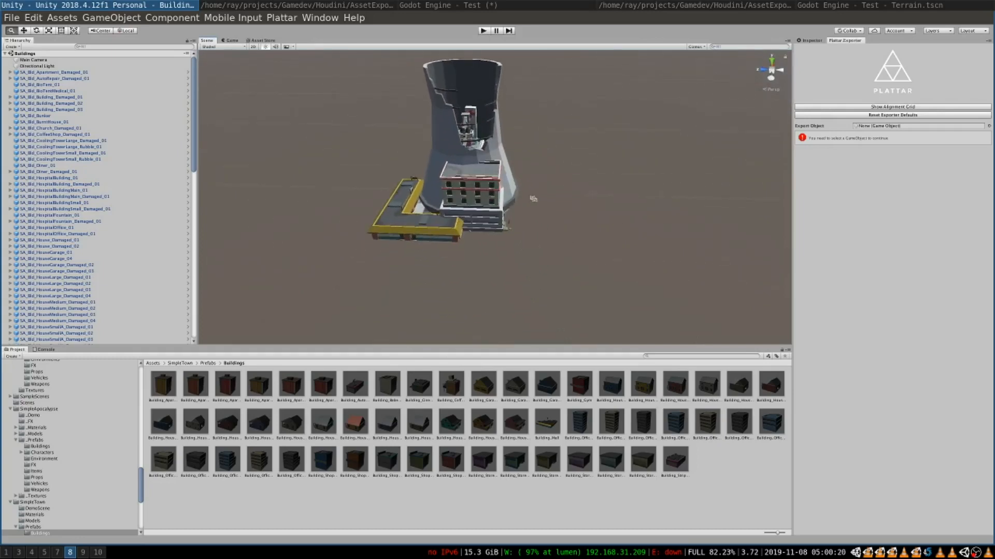
pyautogui.click(11, 17)
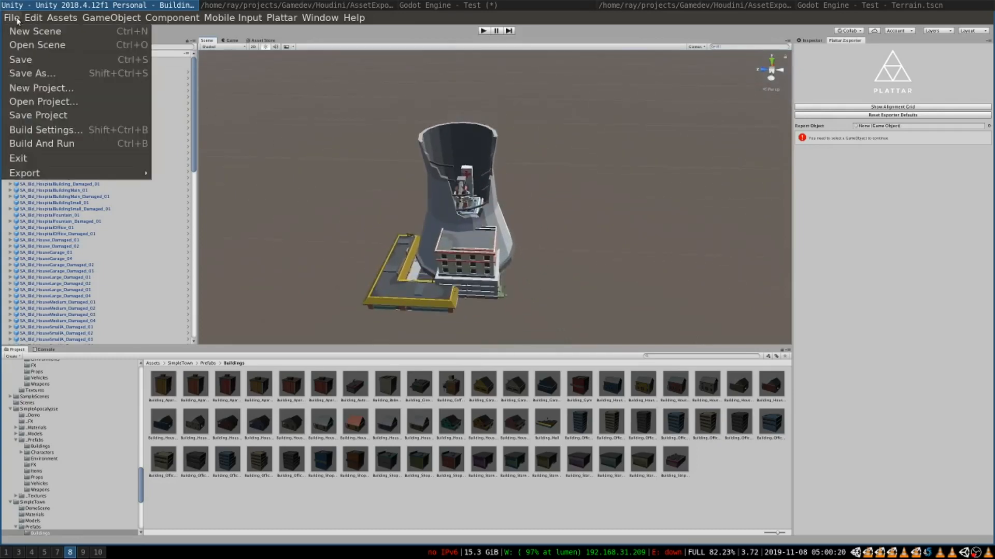
pyautogui.click(24, 172)
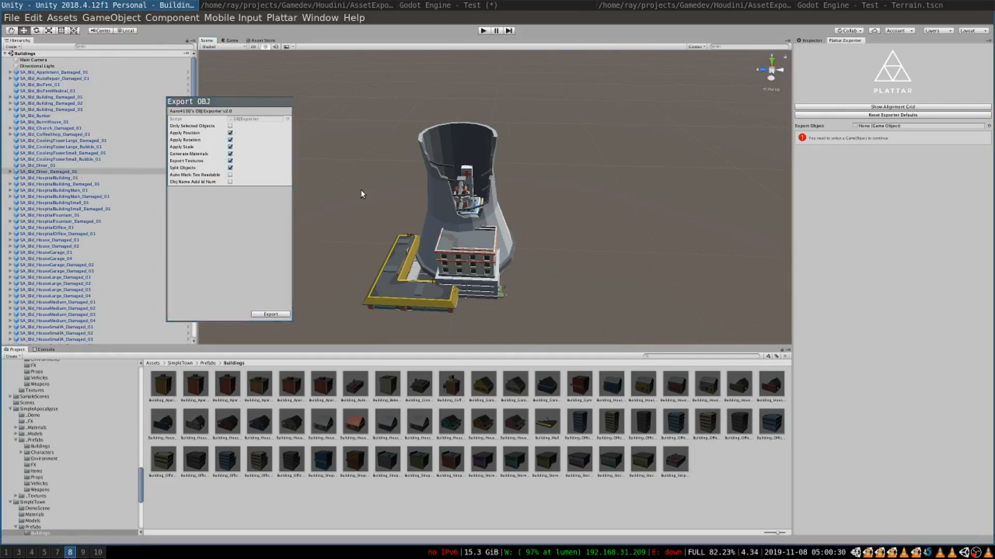
pyautogui.moveTo(275, 257)
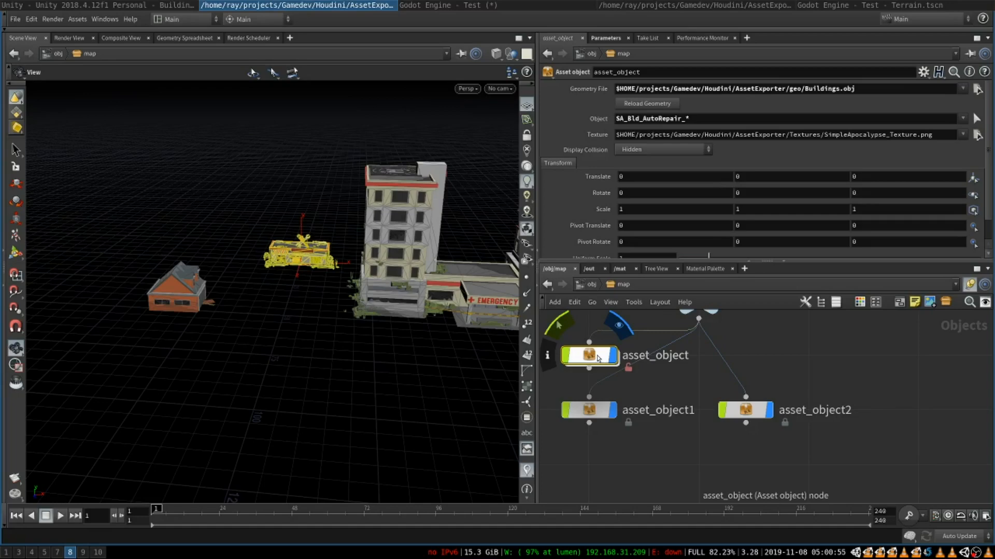
# Step: Dive into asset_object > asset_geo and display select_geo to isolate SA_Bld_AutoRepair
pyautogui.doubleClick(587, 356)
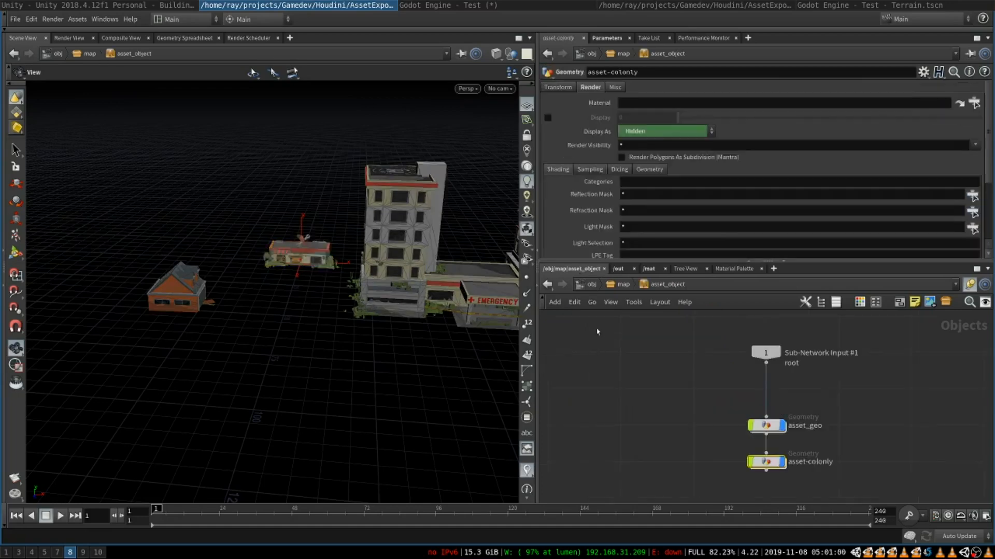
pyautogui.click(766, 425)
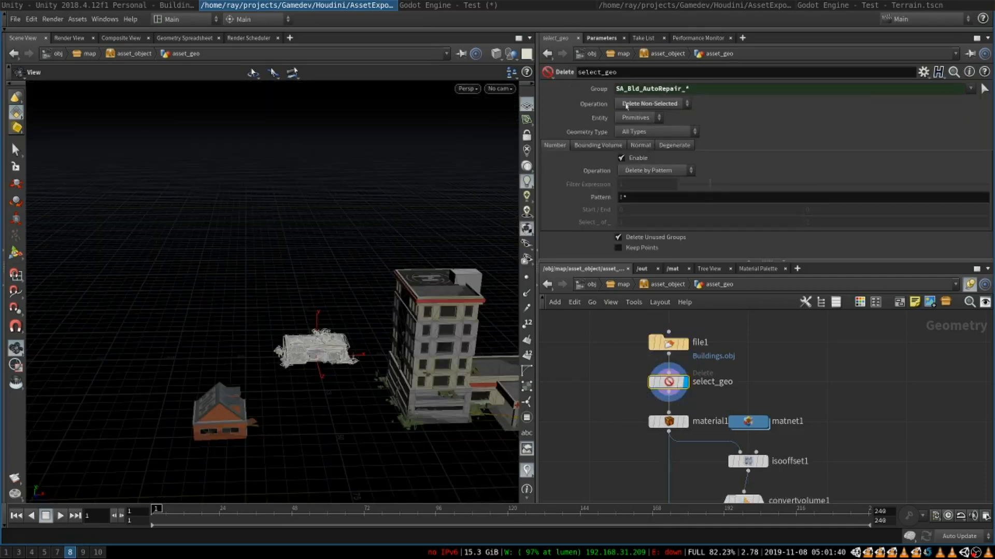
pyautogui.click(972, 88)
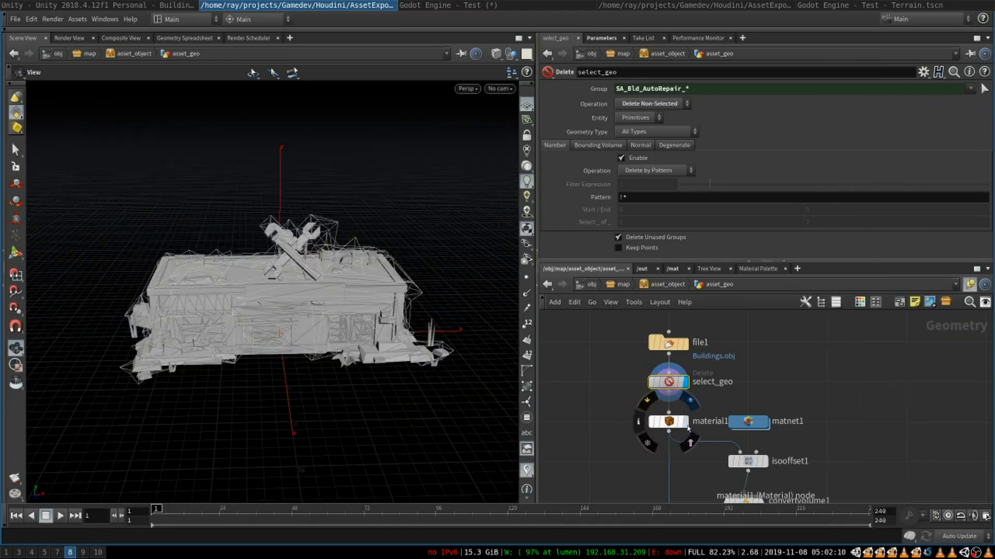
# Step: Display material1 and check principledshader1's base colour texture is SimpleApocalypse
pyautogui.click(666, 422)
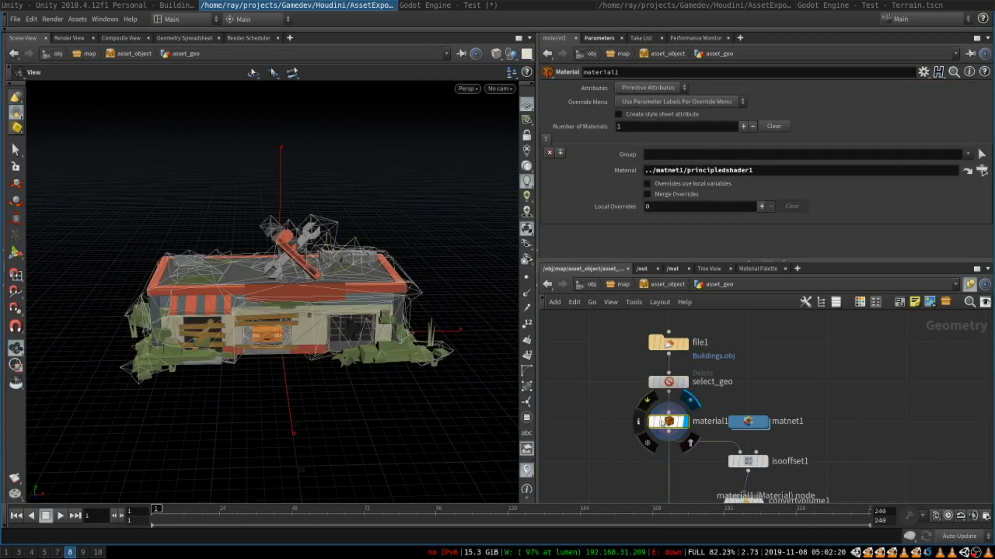
pyautogui.click(747, 421)
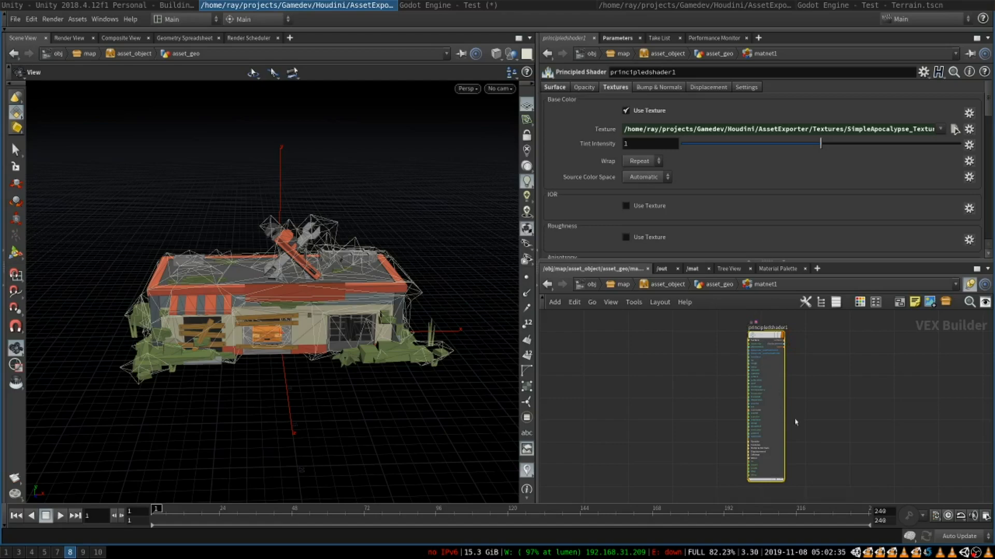
pyautogui.moveTo(768, 411)
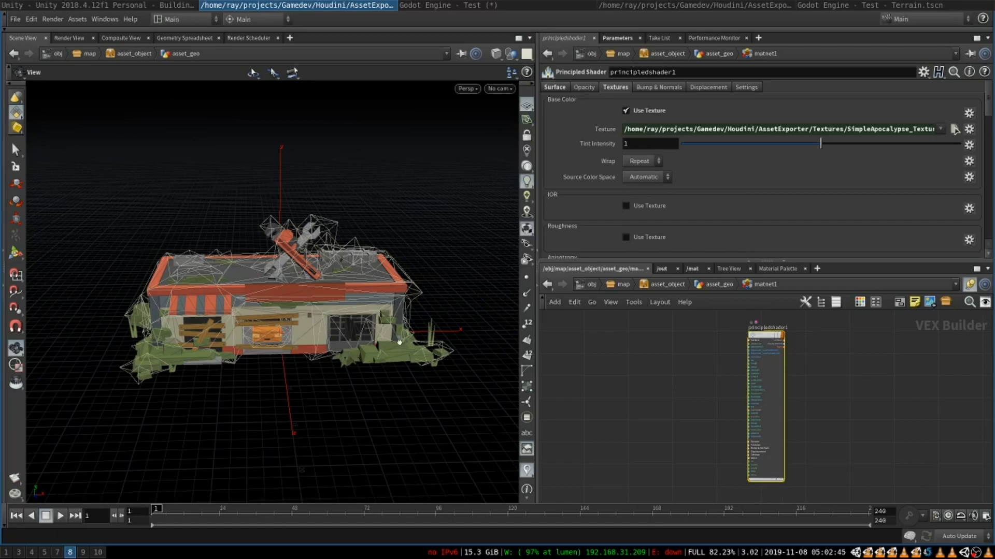
pyautogui.moveTo(596, 94)
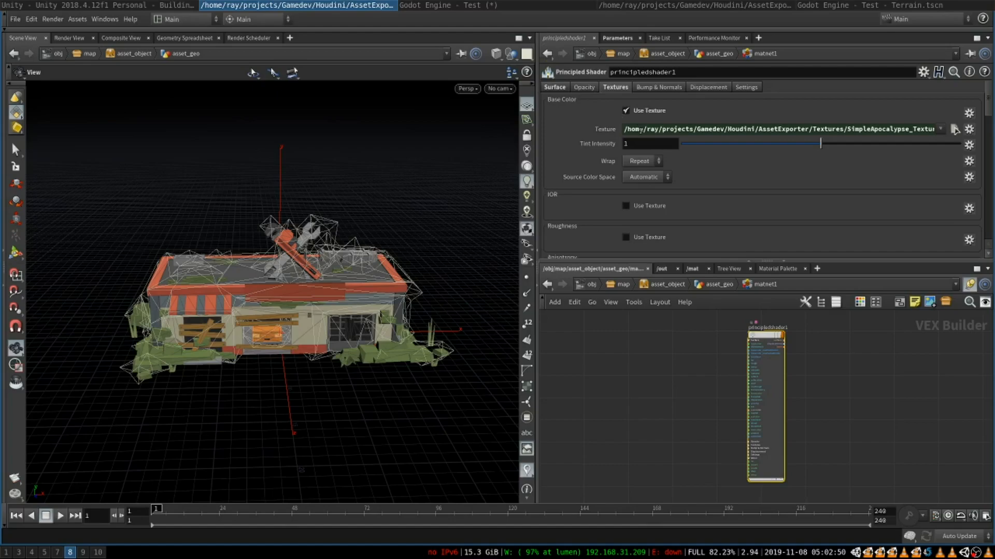
pyautogui.click(777, 129)
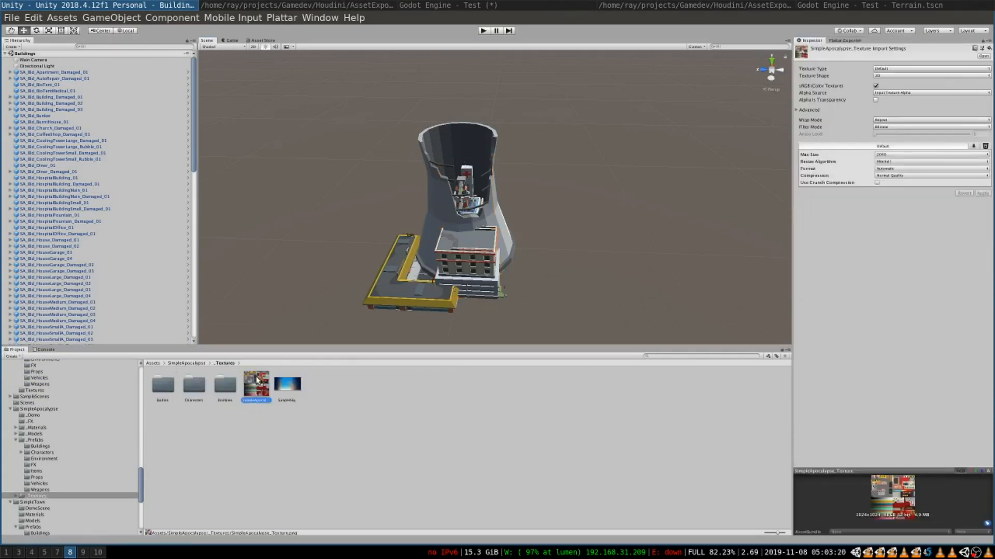
# Step: Right-click SimpleApocalypse_Texture in the Project window to show its file actions
pyautogui.rightClick(254, 385)
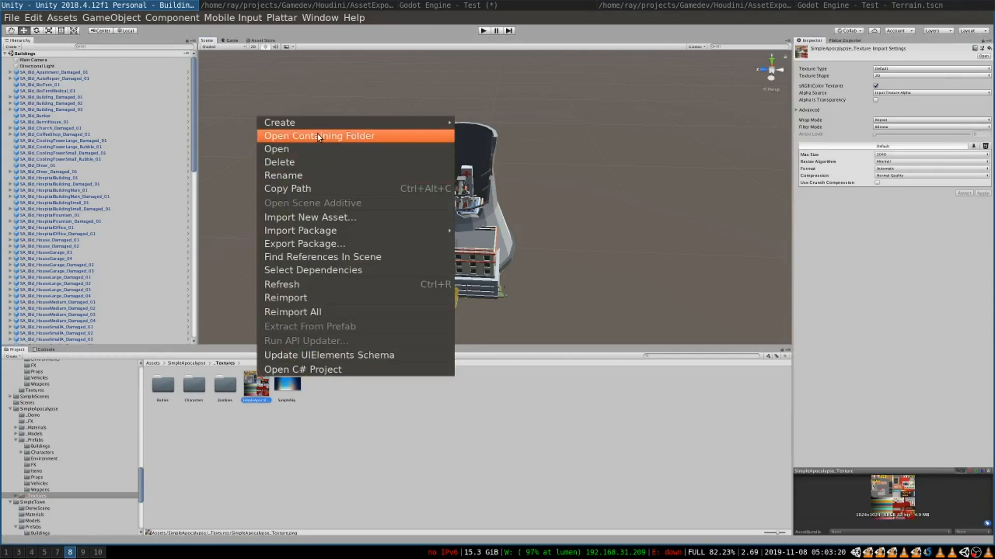
pyautogui.moveTo(339, 139)
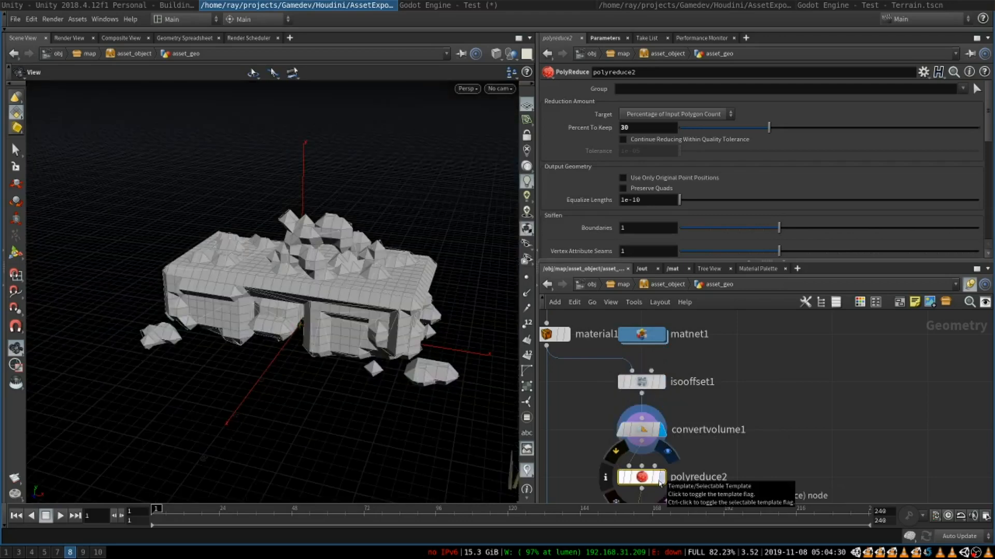
# Step: Template-flag polyreduce2 to overlay the 30% reduced collider wireframe on the repair shop
pyautogui.click(641, 477)
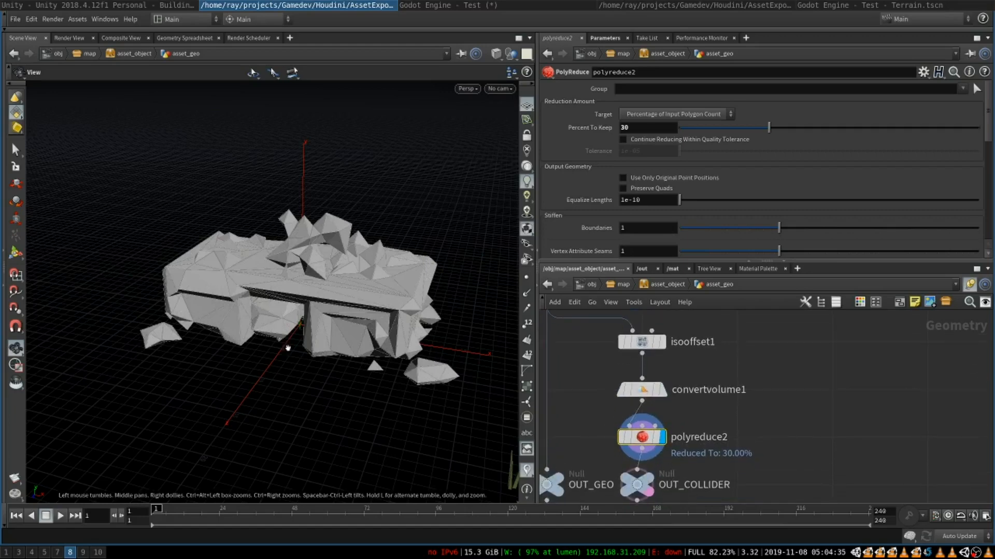
pyautogui.moveTo(347, 290)
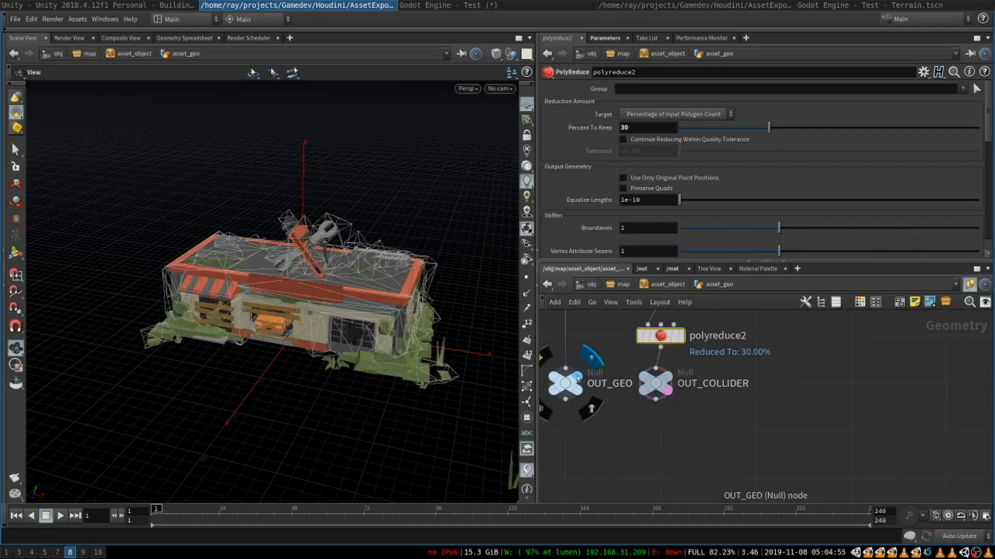
pyautogui.scroll(-3)
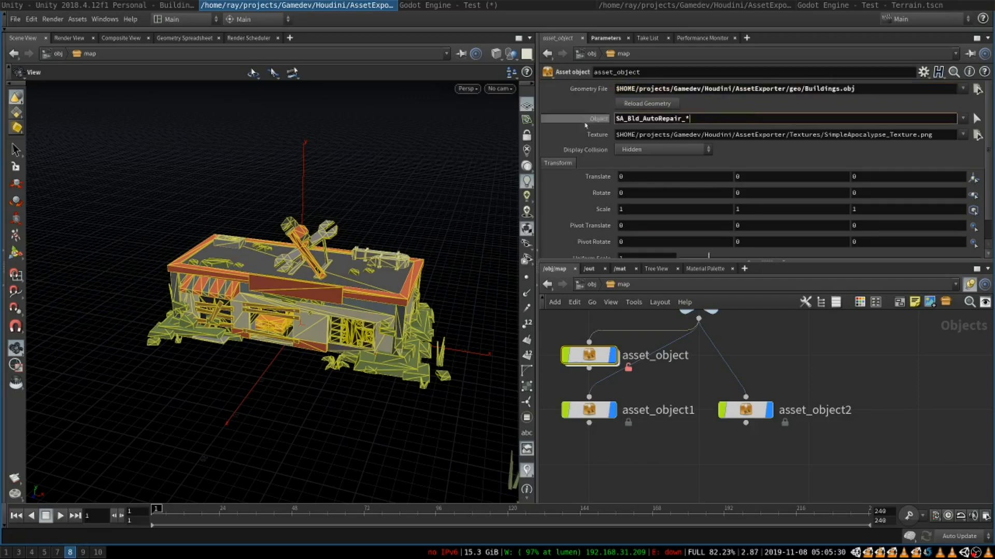
# Step: Dive into asset_object and inspect its asset-colonly collision geometry node
pyautogui.doubleClick(590, 356)
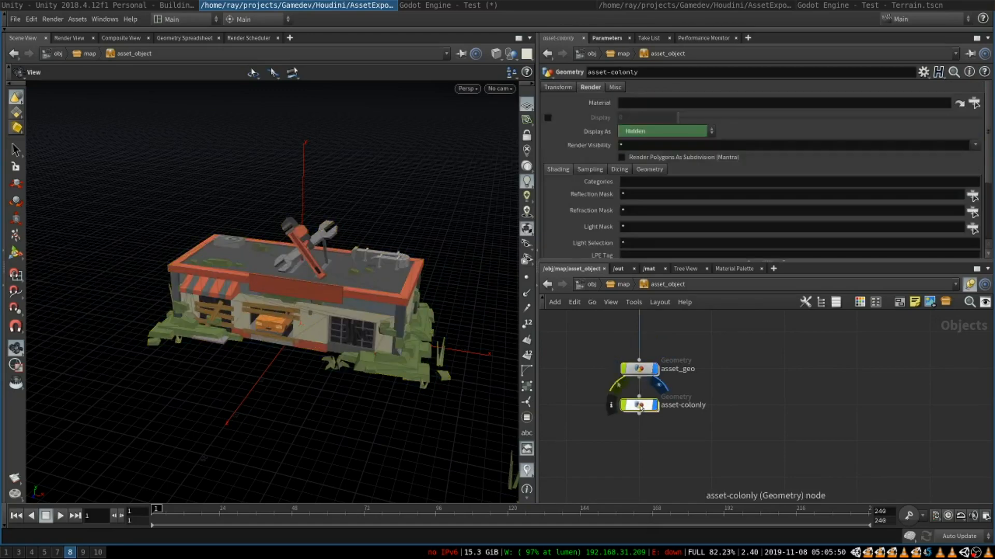
pyautogui.doubleClick(639, 405)
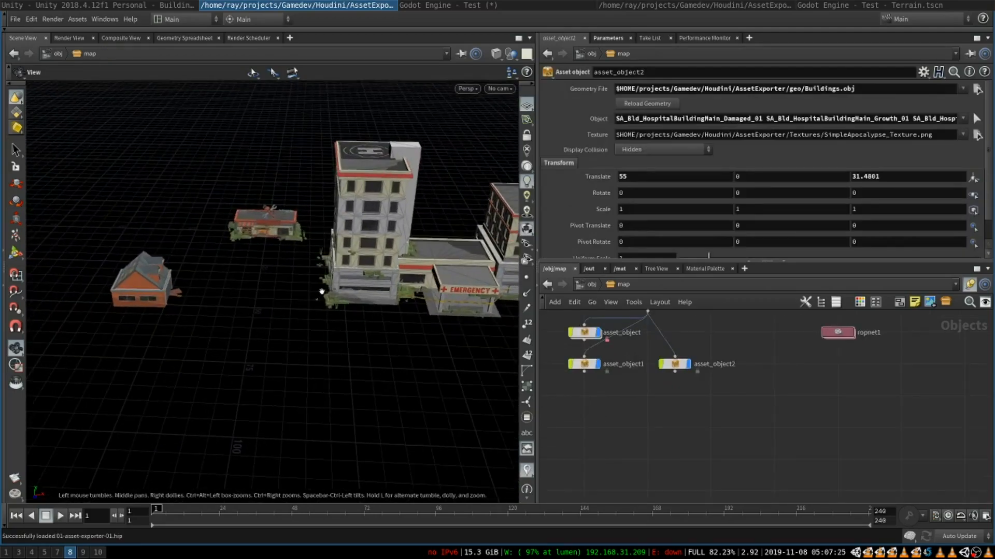
# Step: Add an Asset object loading Buildings.obj with object name SA_Bld_Church_*
pyautogui.press('Tab')
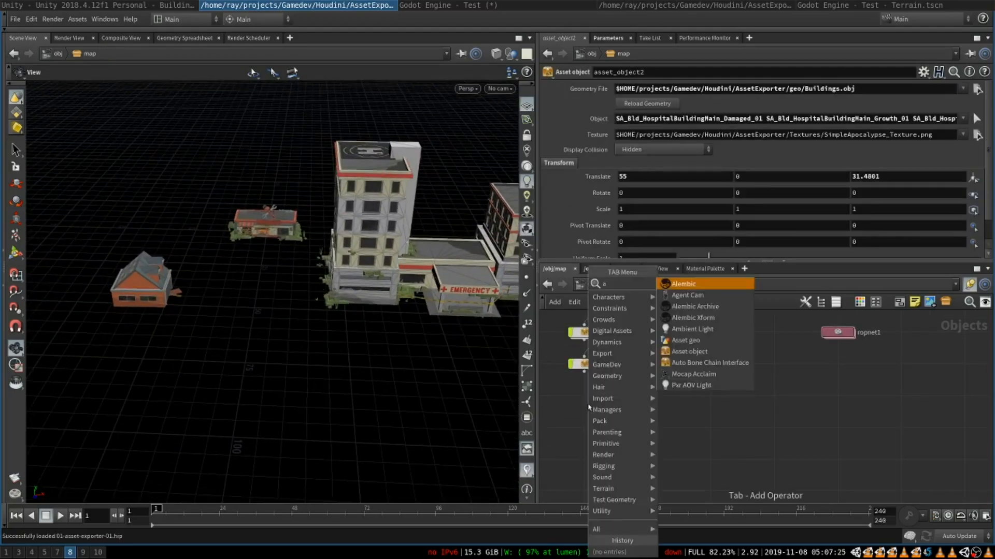
pyautogui.click(689, 352)
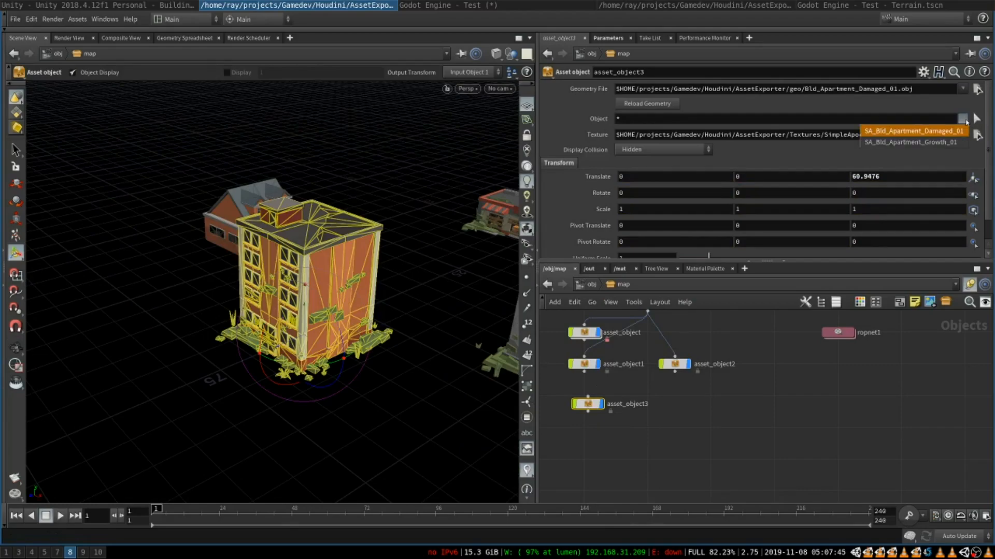
pyautogui.click(912, 131)
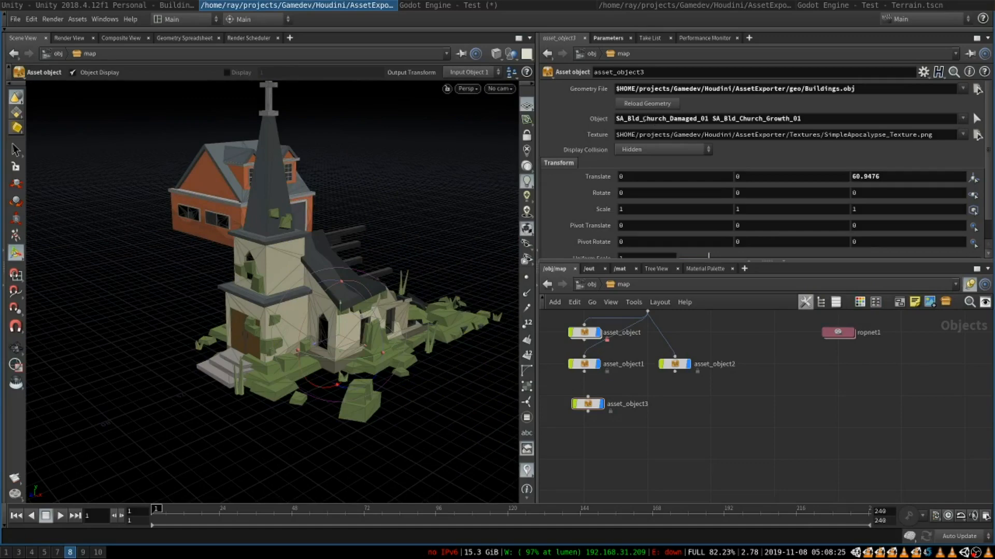
pyautogui.doubleClick(660, 119)
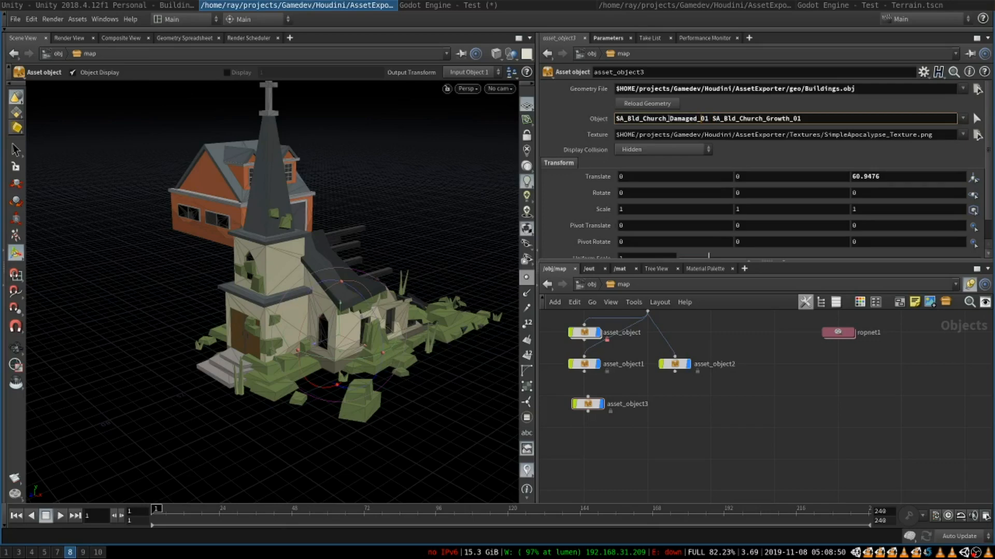
pyautogui.doubleClick(642, 119)
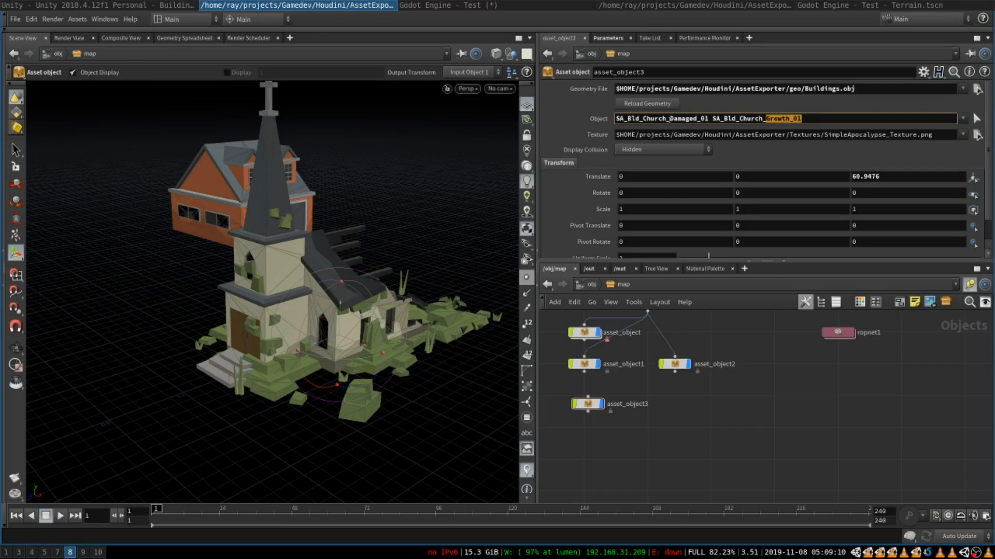
pyautogui.write('$A_Bld_Church_*')
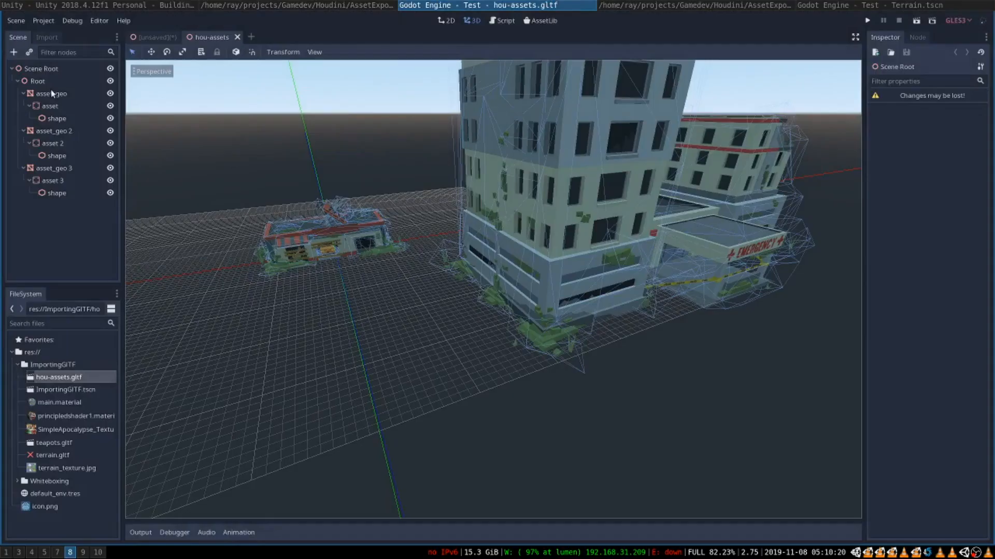
# Step: Select the first asset_geo node in the hou-assets.gltf scene tree
pyautogui.click(37, 80)
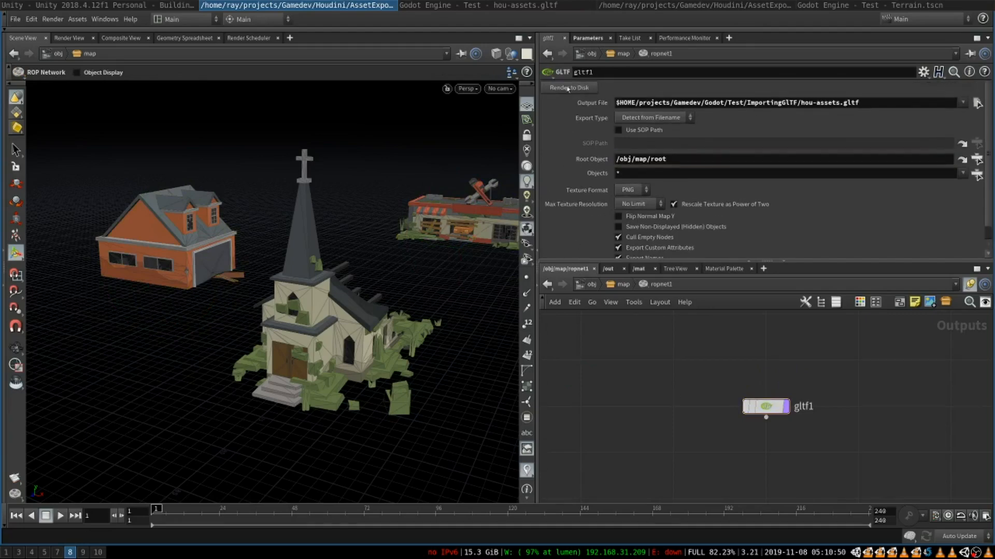
pyautogui.moveTo(487, 316)
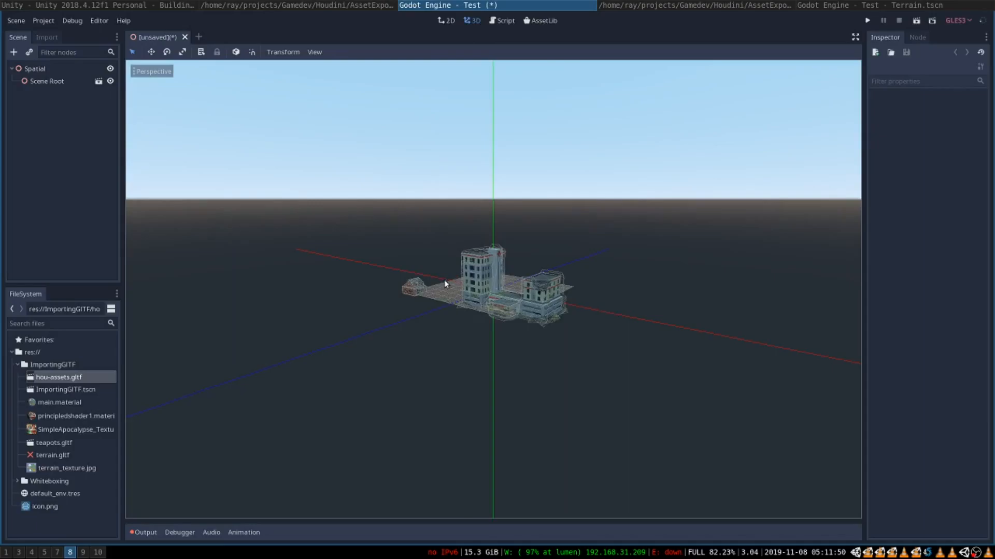
# Step: Bring hou-assets.gltf into the new Spatial-rooted scene from the FileSystem dock
pyautogui.doubleClick(59, 377)
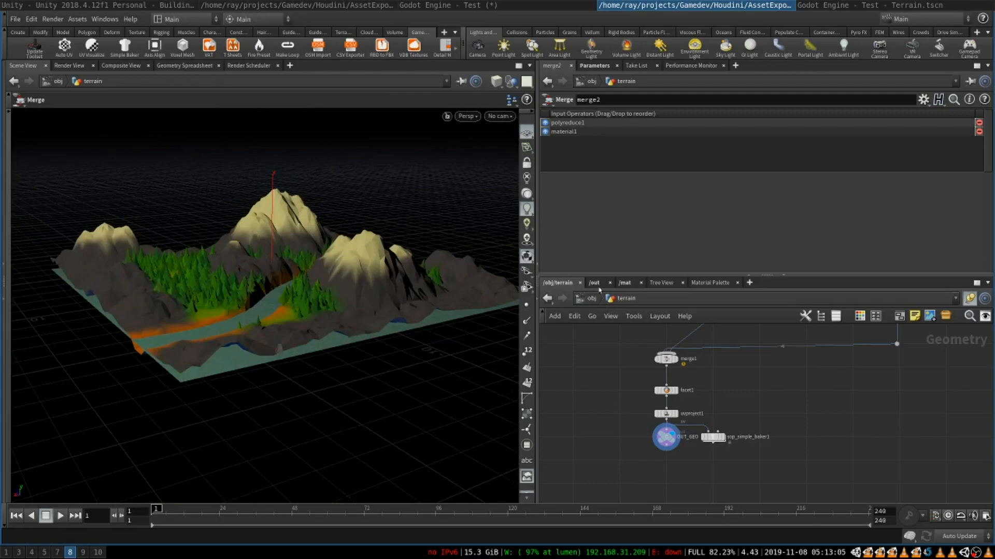
# Step: Check gltf1 in /out, then inspect facet1 and sop_simple_baker1's 512 terrain-texture.jpg bake settings
pyautogui.click(718, 390)
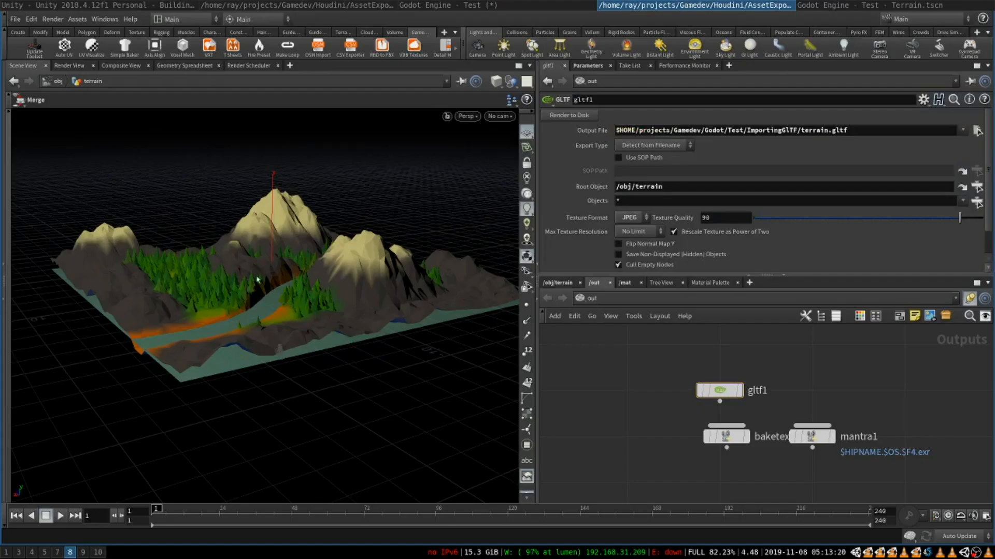
pyautogui.moveTo(248, 348)
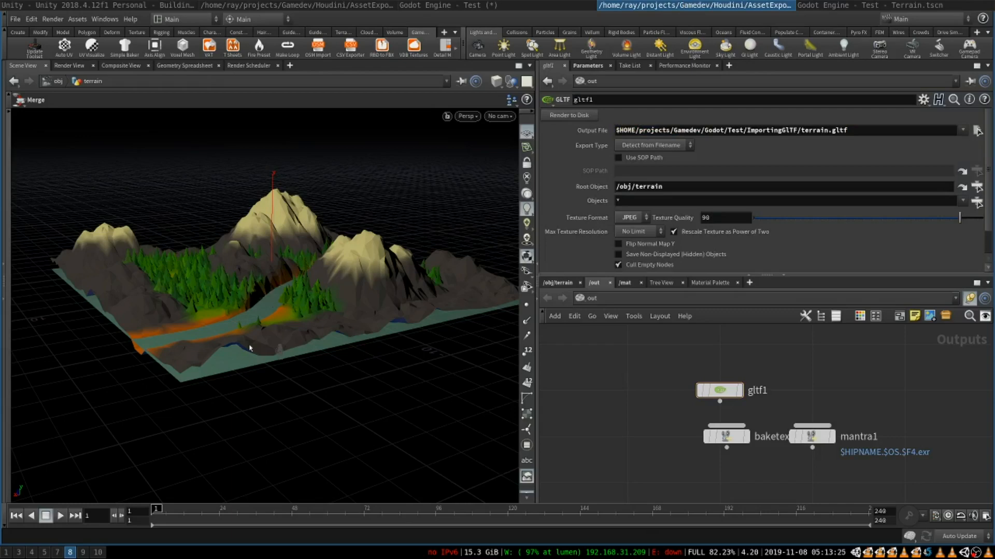
pyautogui.click(557, 282)
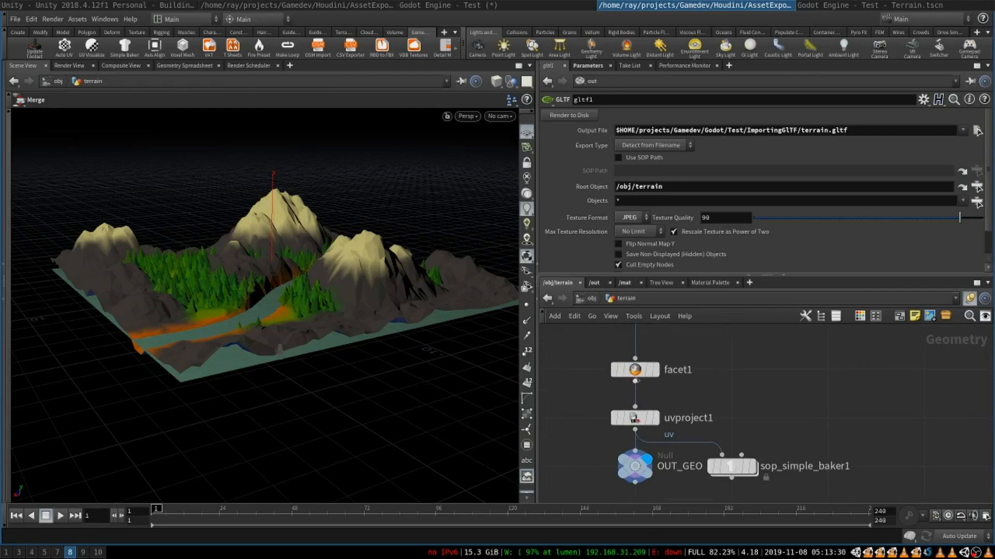
pyautogui.click(634, 370)
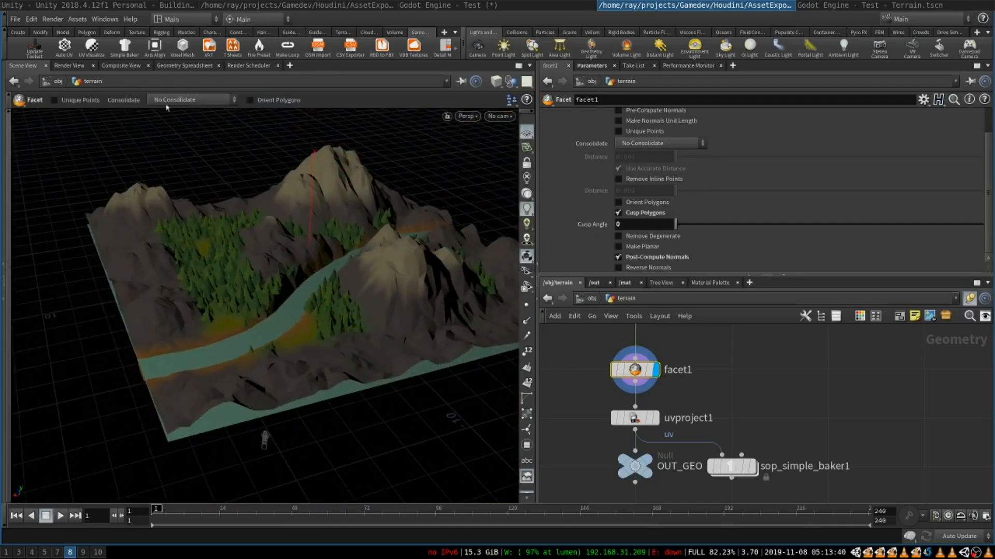
pyautogui.moveTo(420, 32)
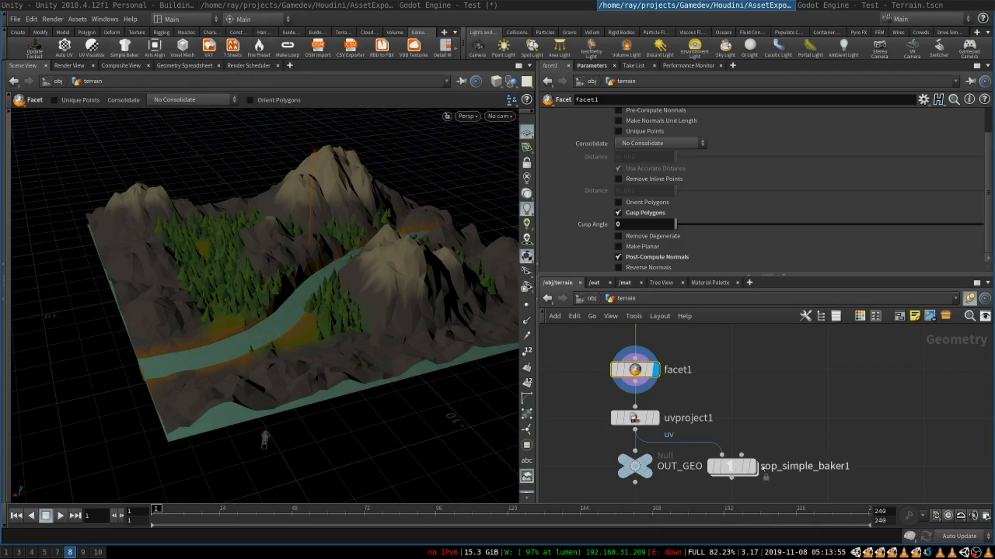
pyautogui.click(731, 466)
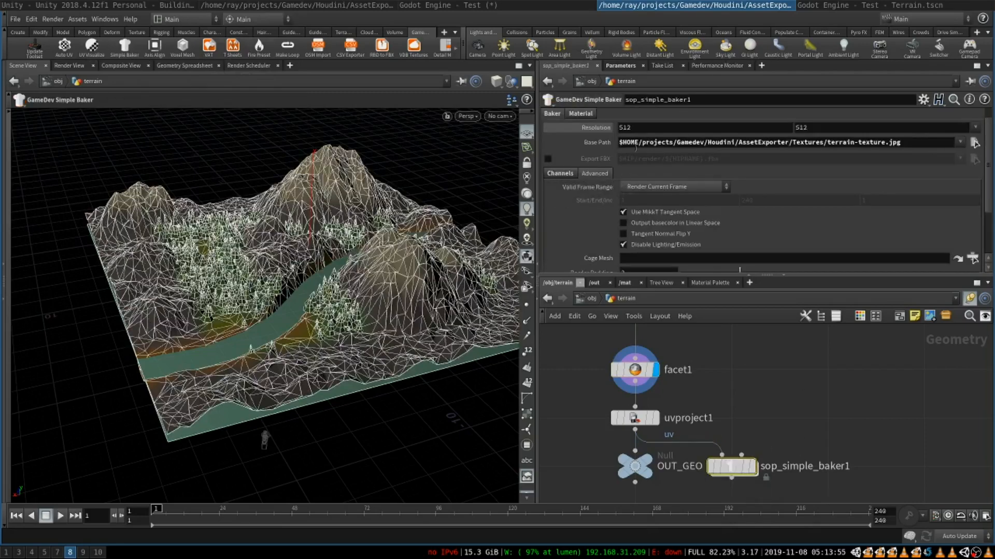
pyautogui.click(761, 142)
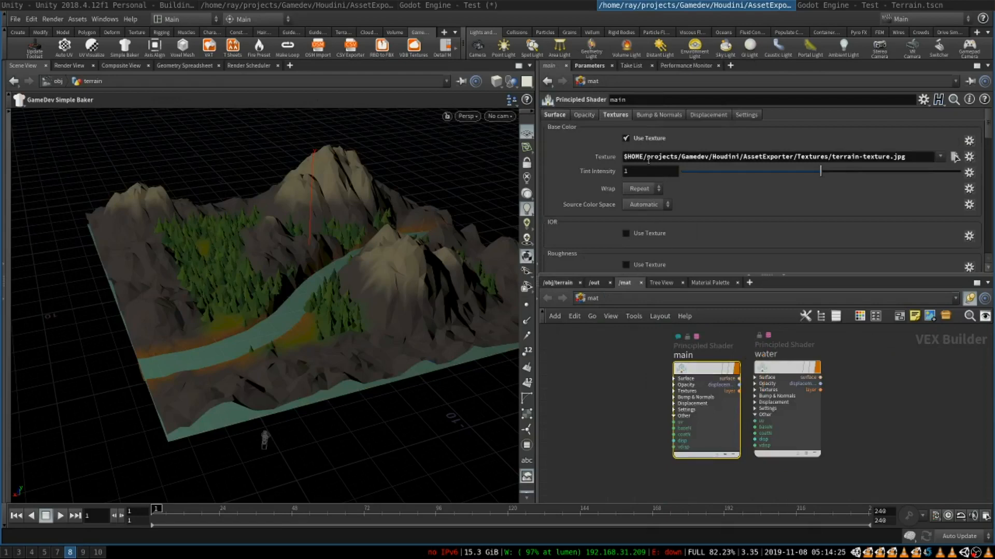
# Step: Select the main Principled Shader's base colour texture path, terrain-texture.jpg
pyautogui.click(786, 157)
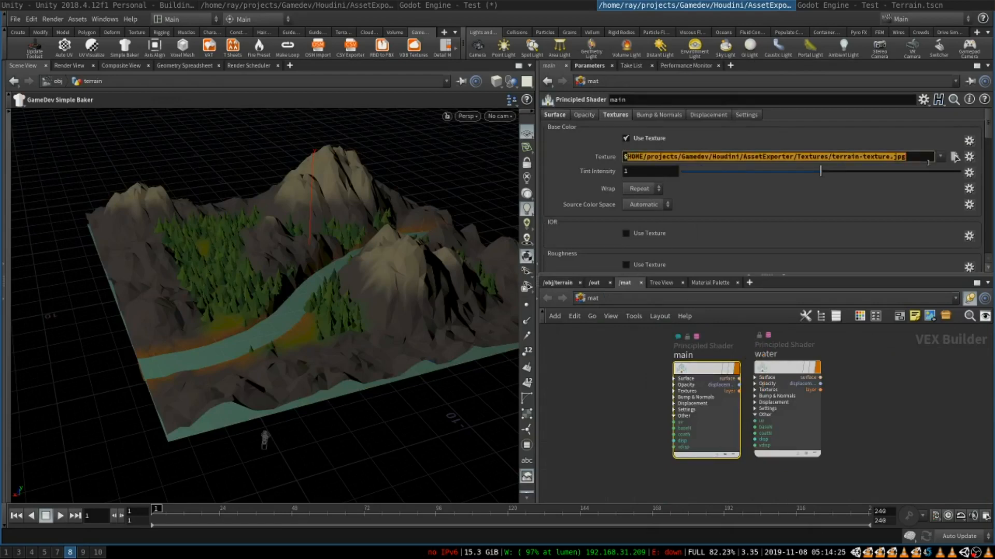